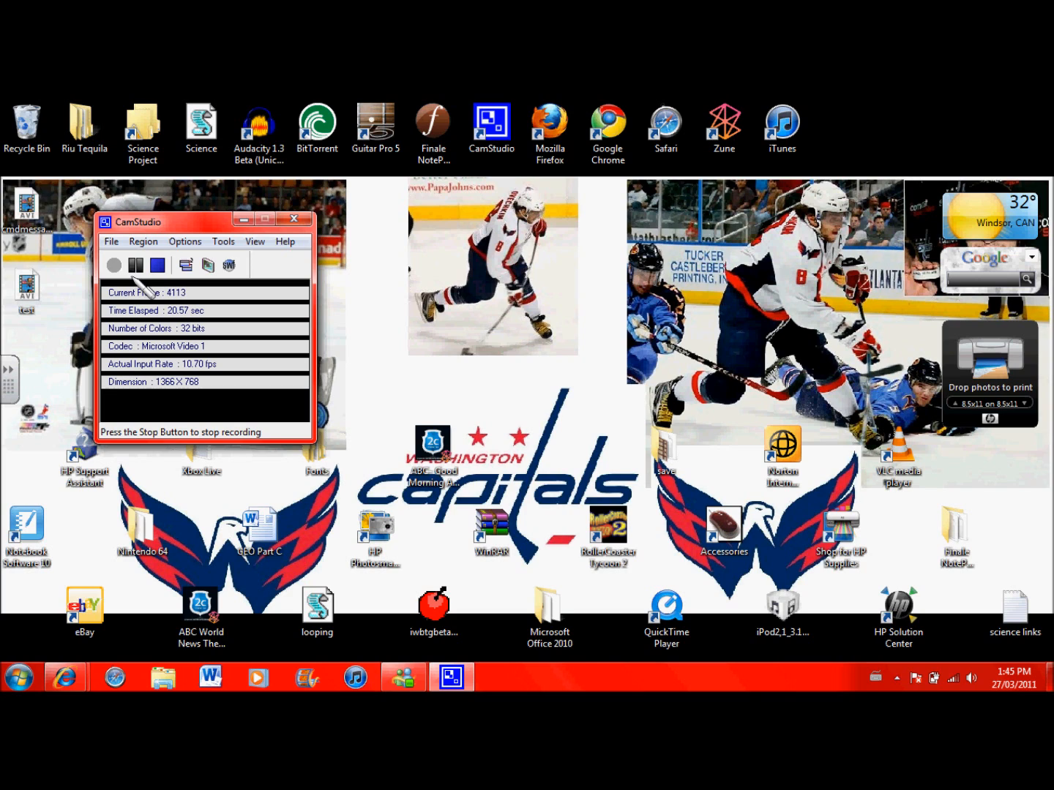
Launch a Command Prompt by searching cmd from the Start menu
{"action": "left_click", "coordinate": [18, 676]}
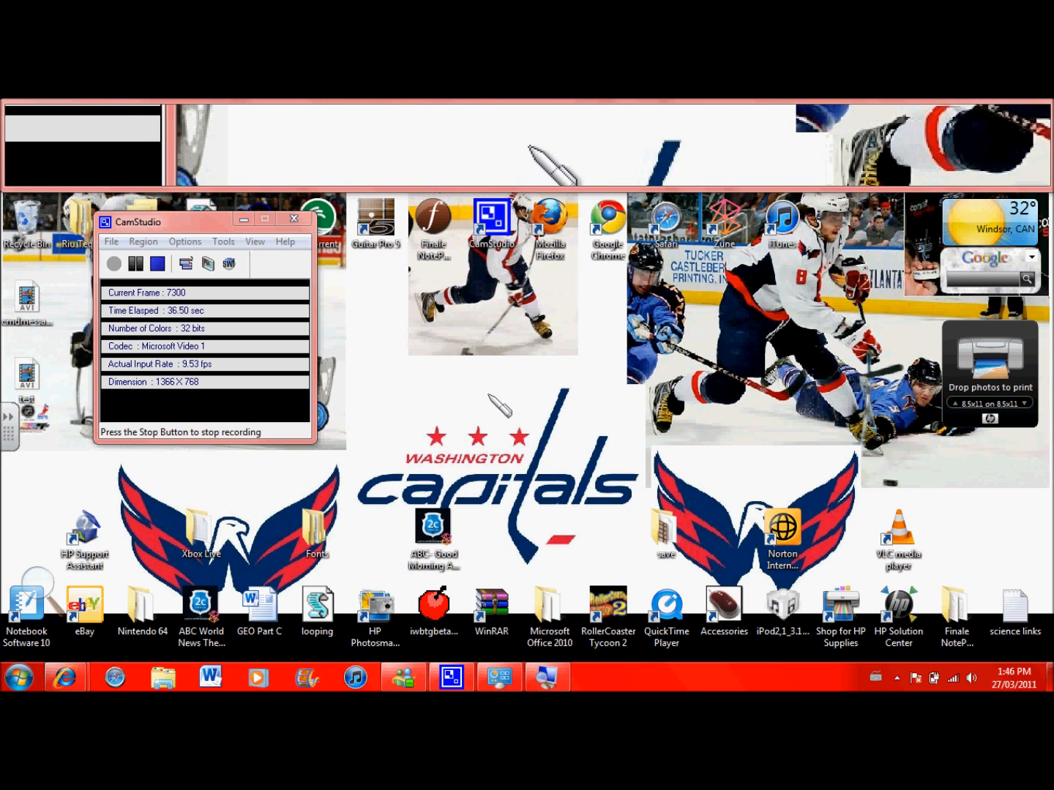
{"action": "left_click", "coordinate": [17, 676]}
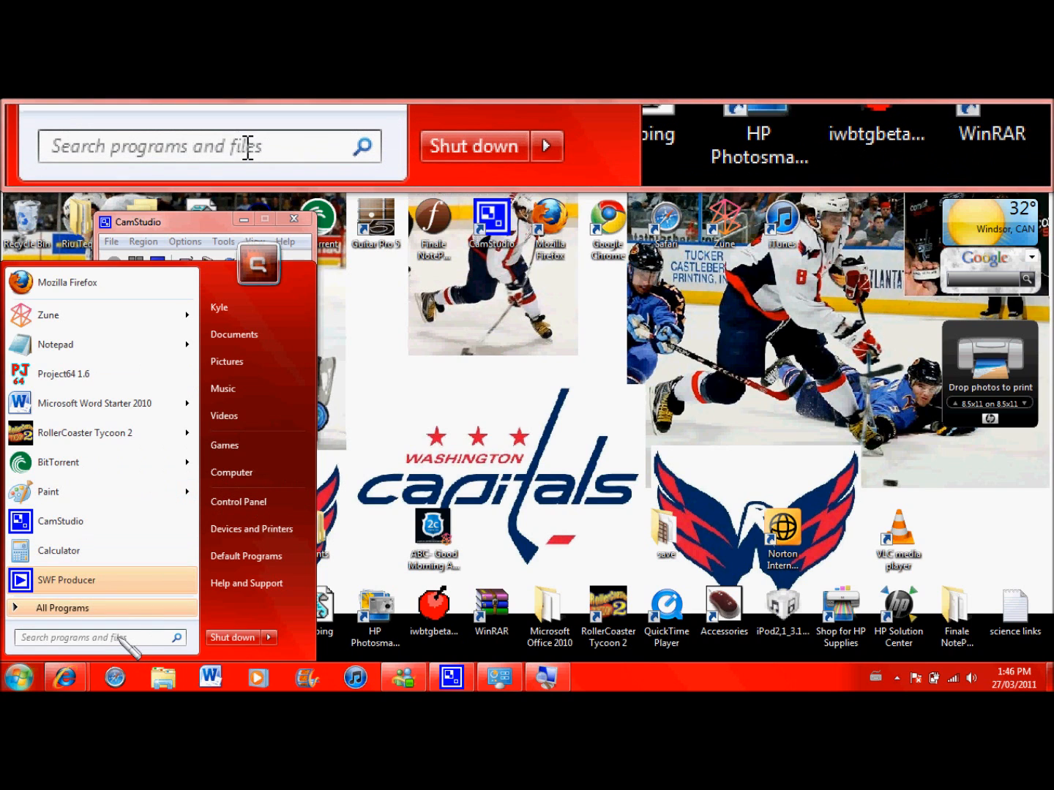
{"action": "type", "text": "cmd"}
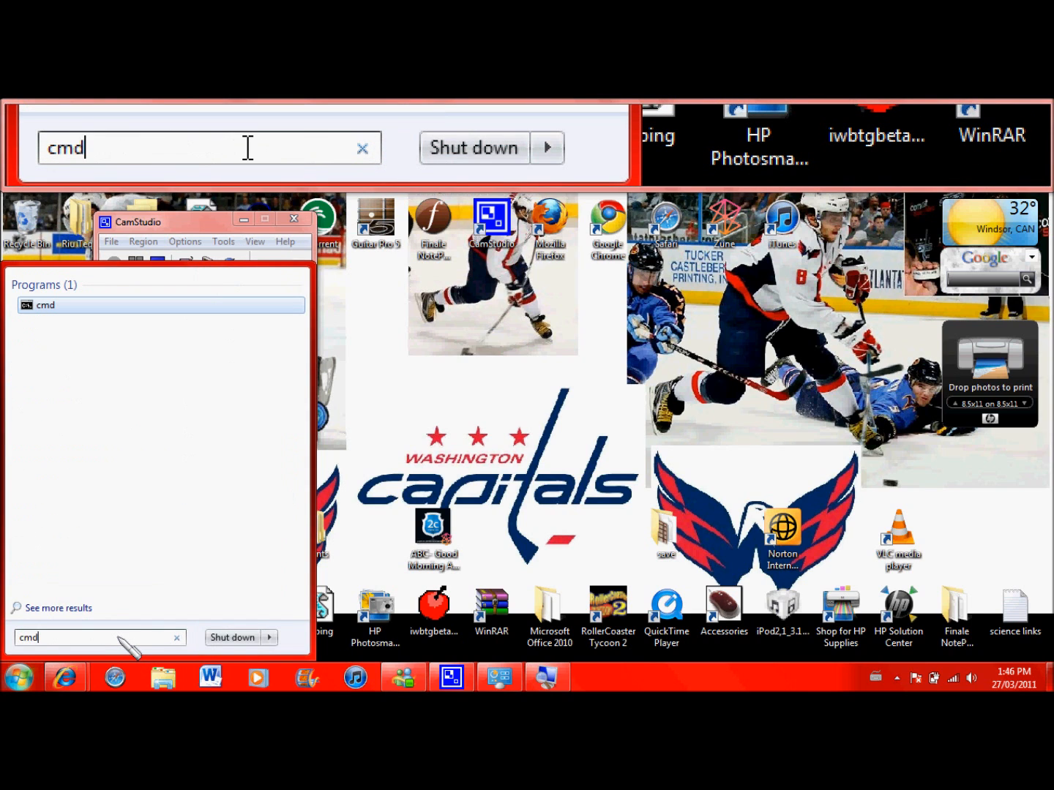
{"action": "key", "text": "Backspace"}
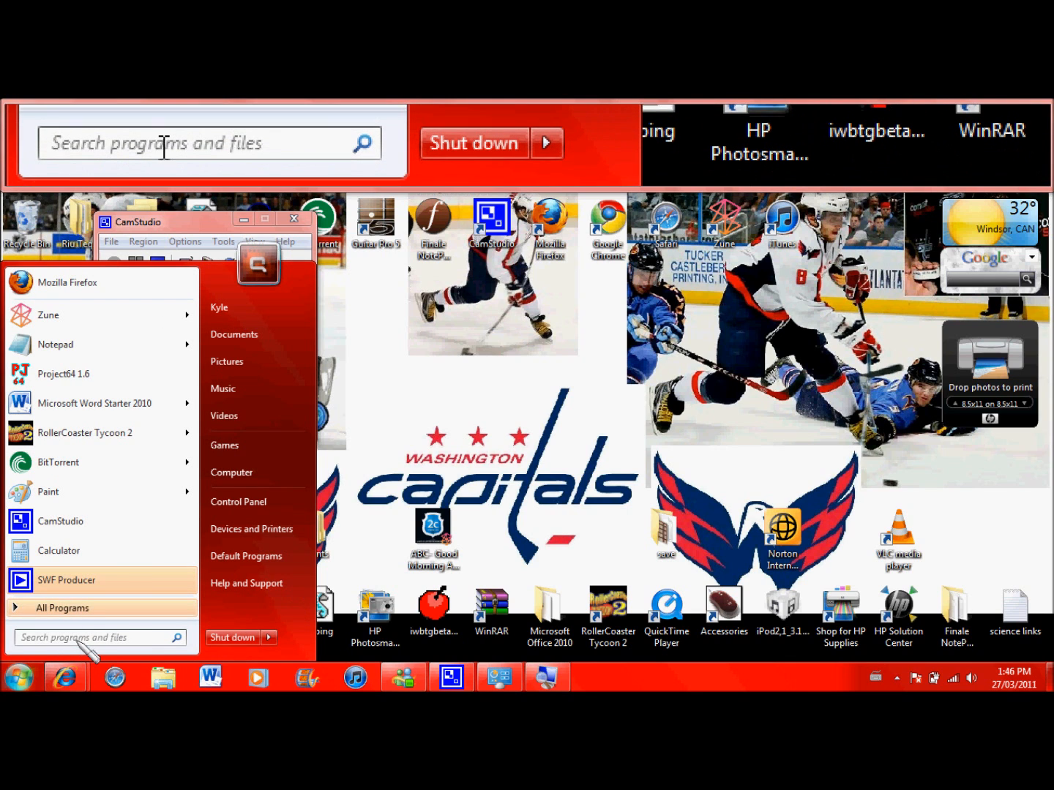
{"action": "type", "text": "run"}
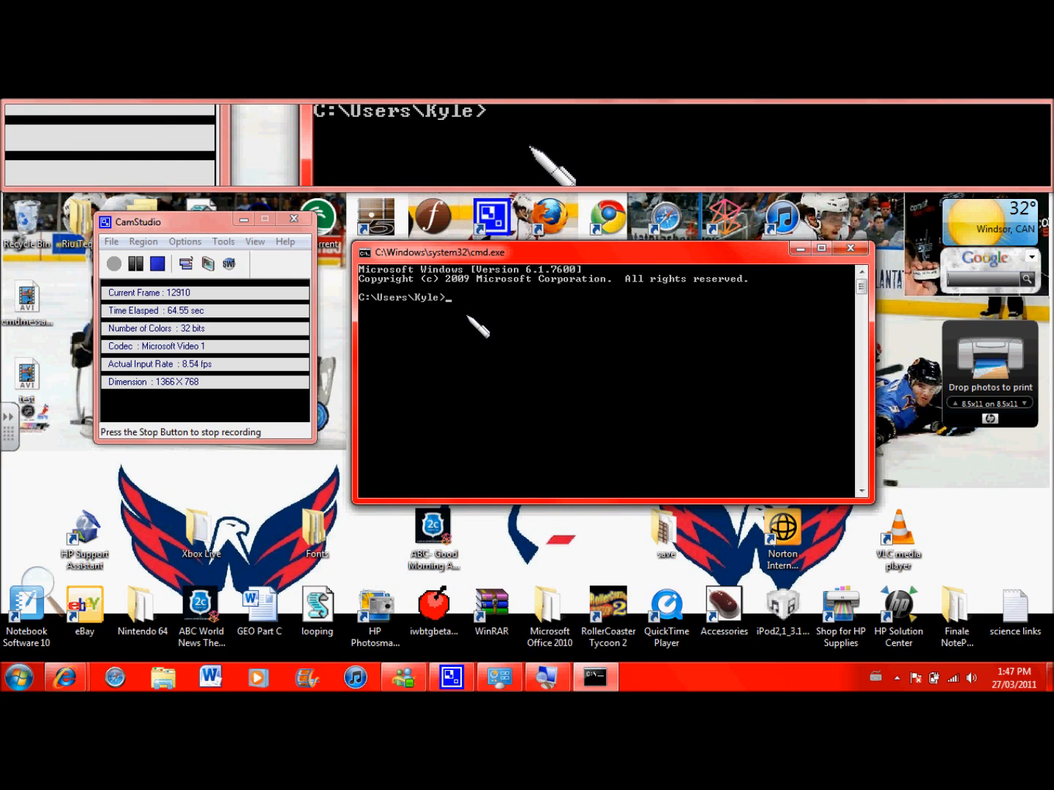
Run net user, then net user administrator *, which fails with Access is denied
{"action": "type", "text": "net user"}
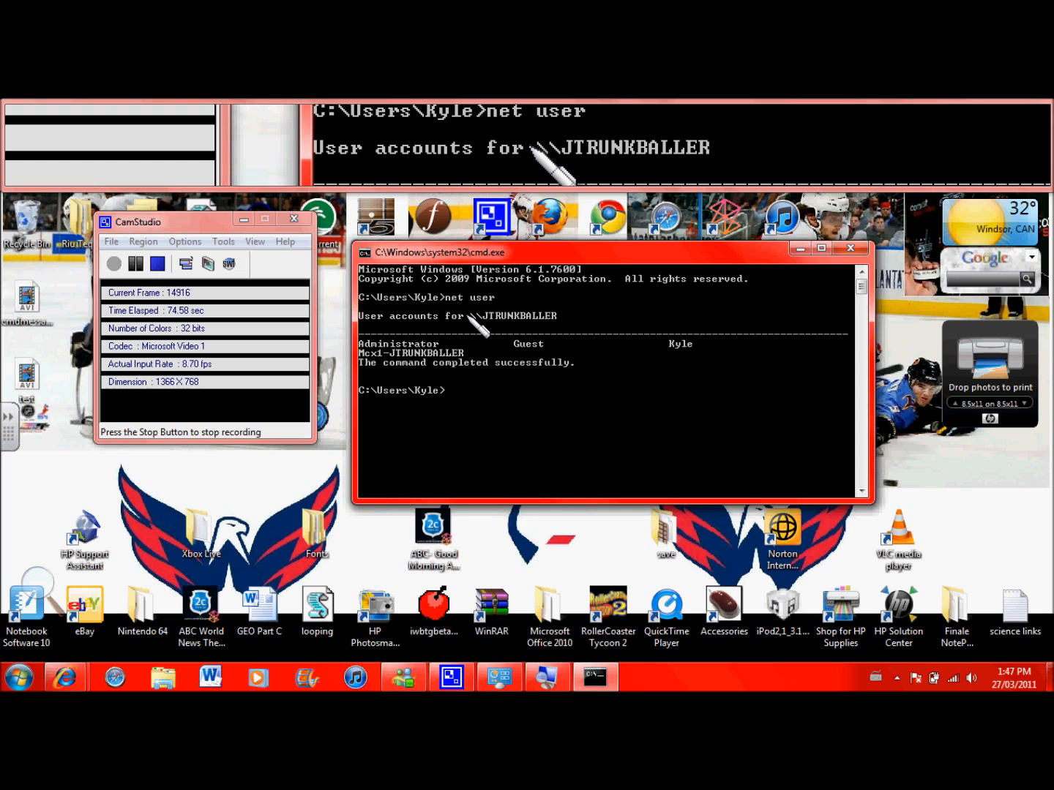
{"action": "type", "text": "net"}
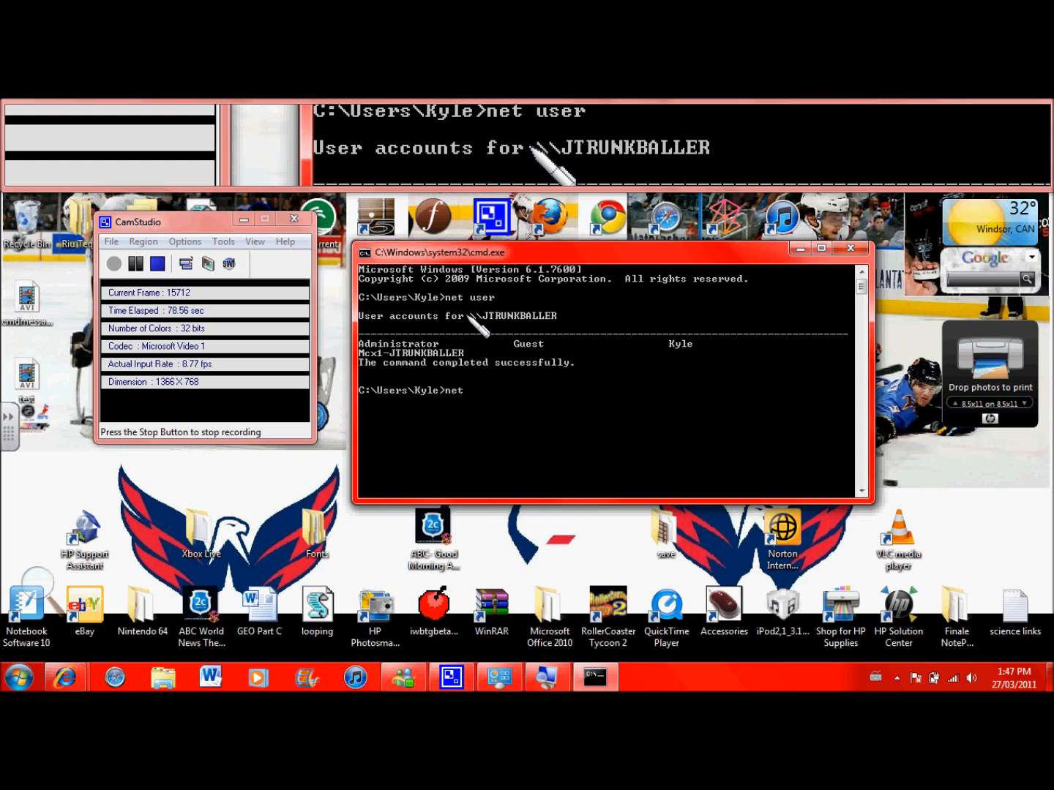
{"action": "type", "text": "user administrato"}
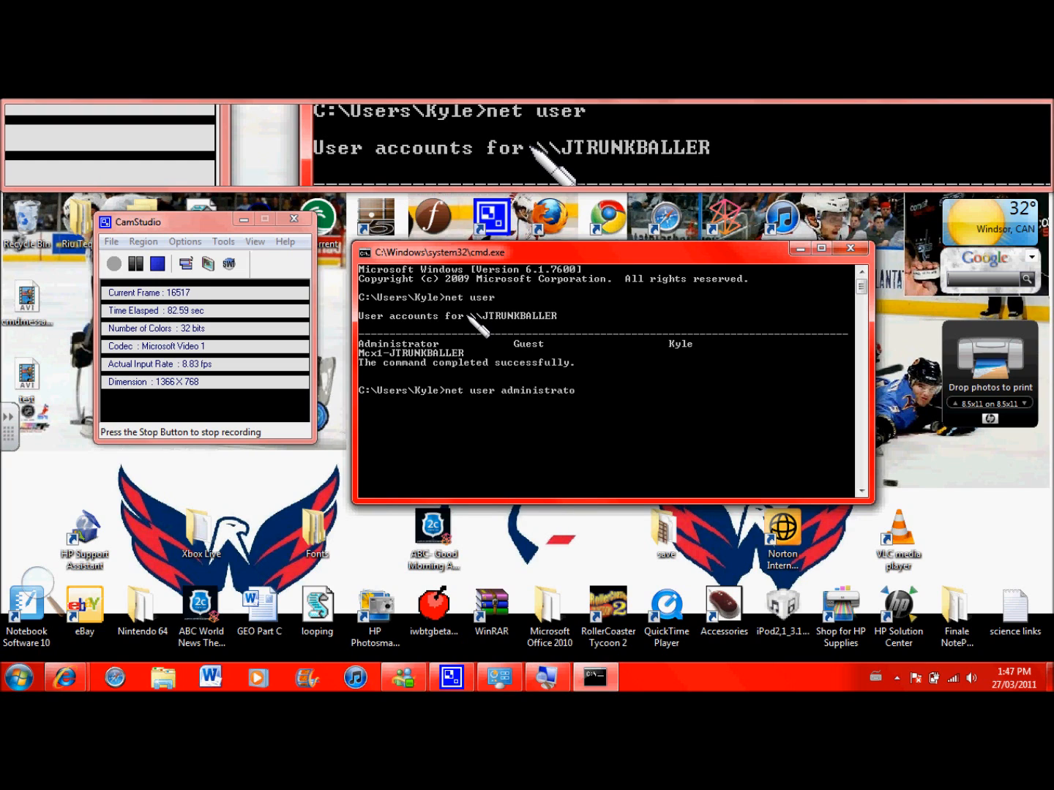
{"action": "type", "text": "r *"}
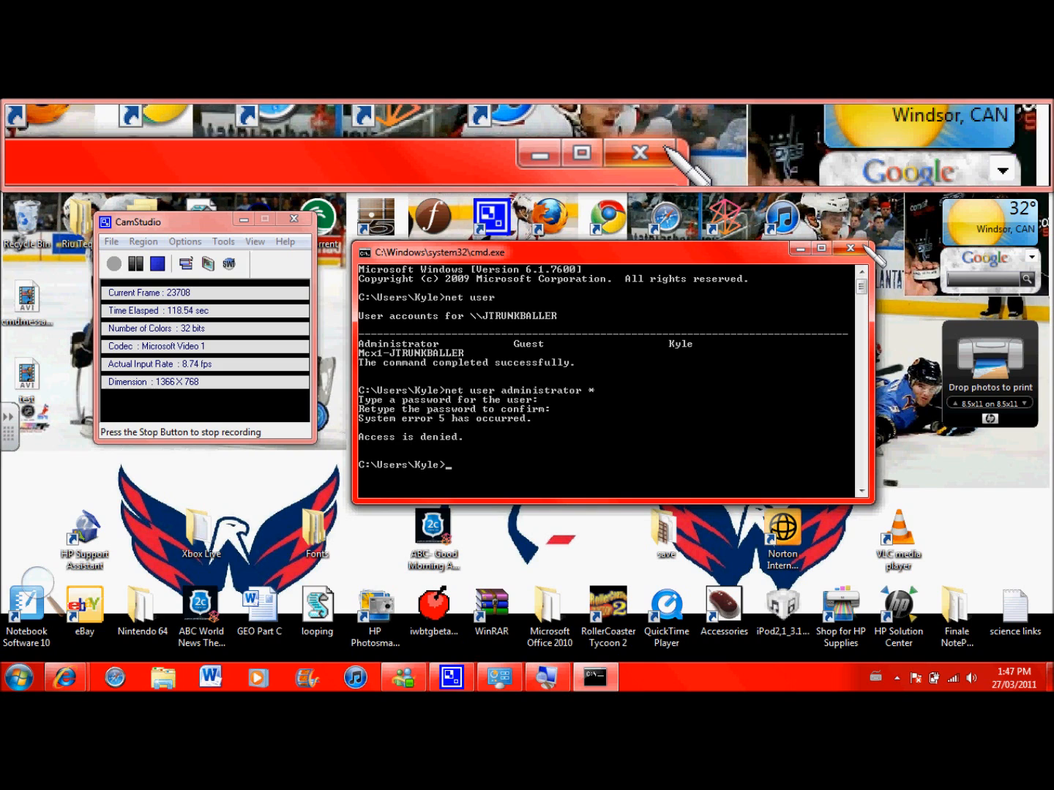
Close the Command Prompt and search the Start menu for cmd to copy it
{"action": "left_click", "coordinate": [848, 249]}
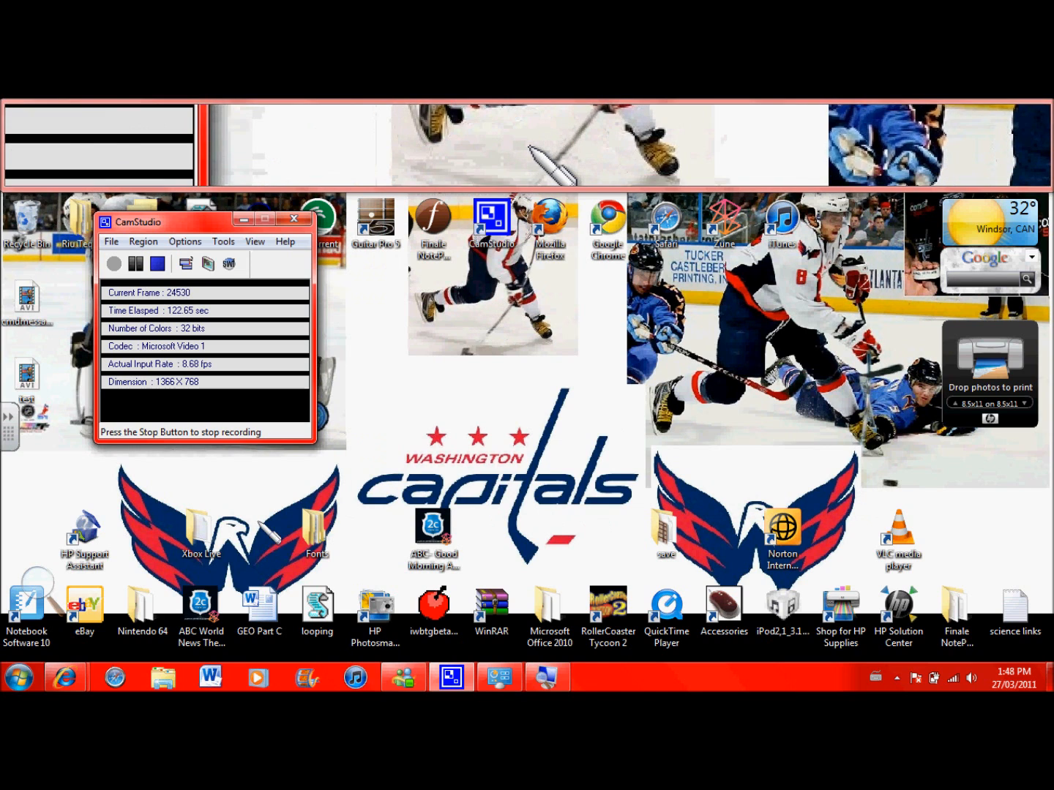
{"action": "left_click", "coordinate": [17, 676]}
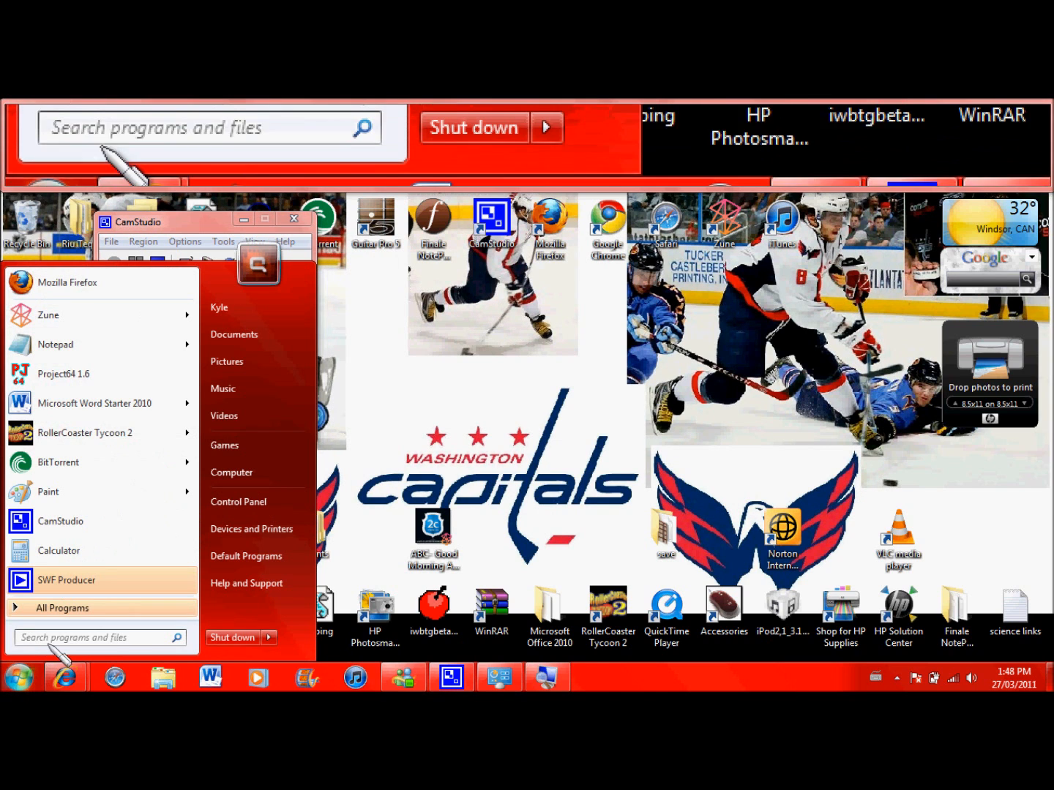
{"action": "type", "text": "cmd"}
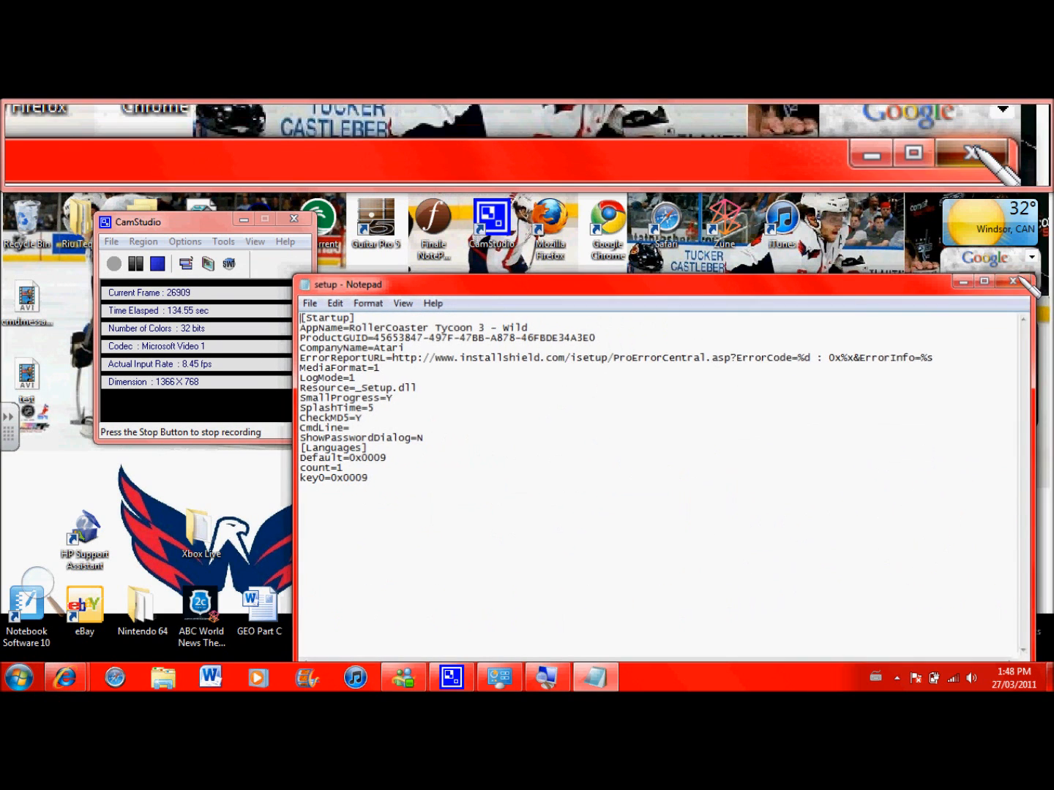
{"action": "left_click", "coordinate": [18, 676]}
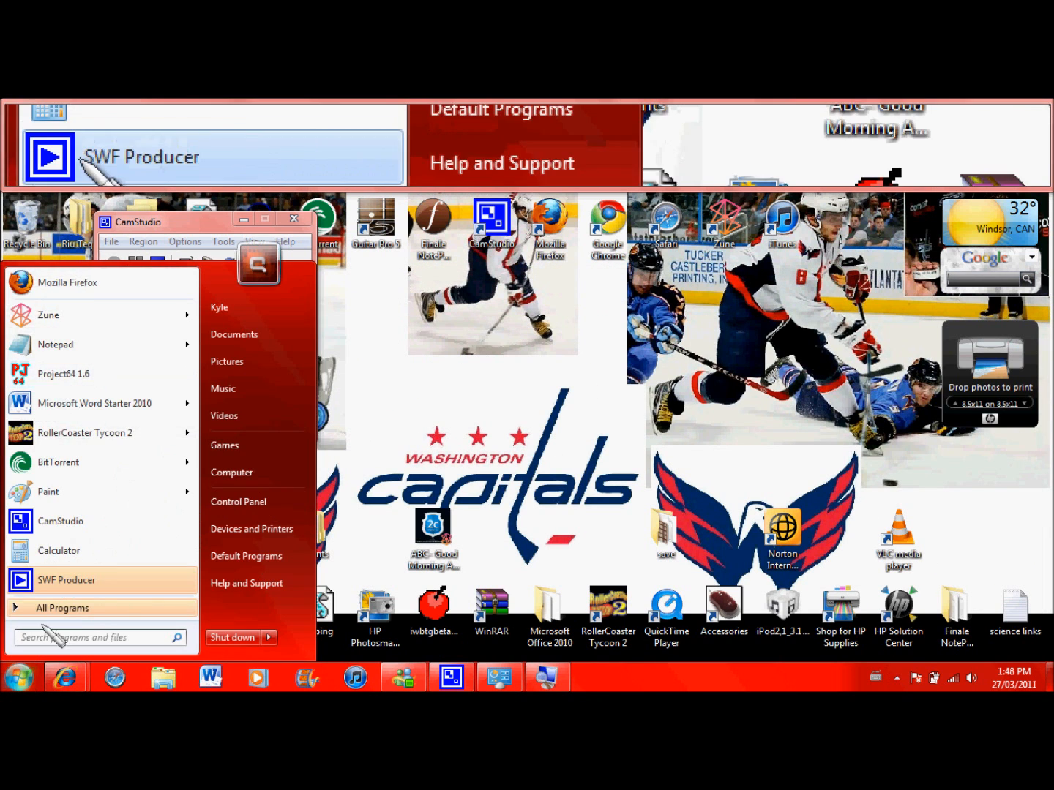
{"action": "type", "text": "cmdmessa..."}
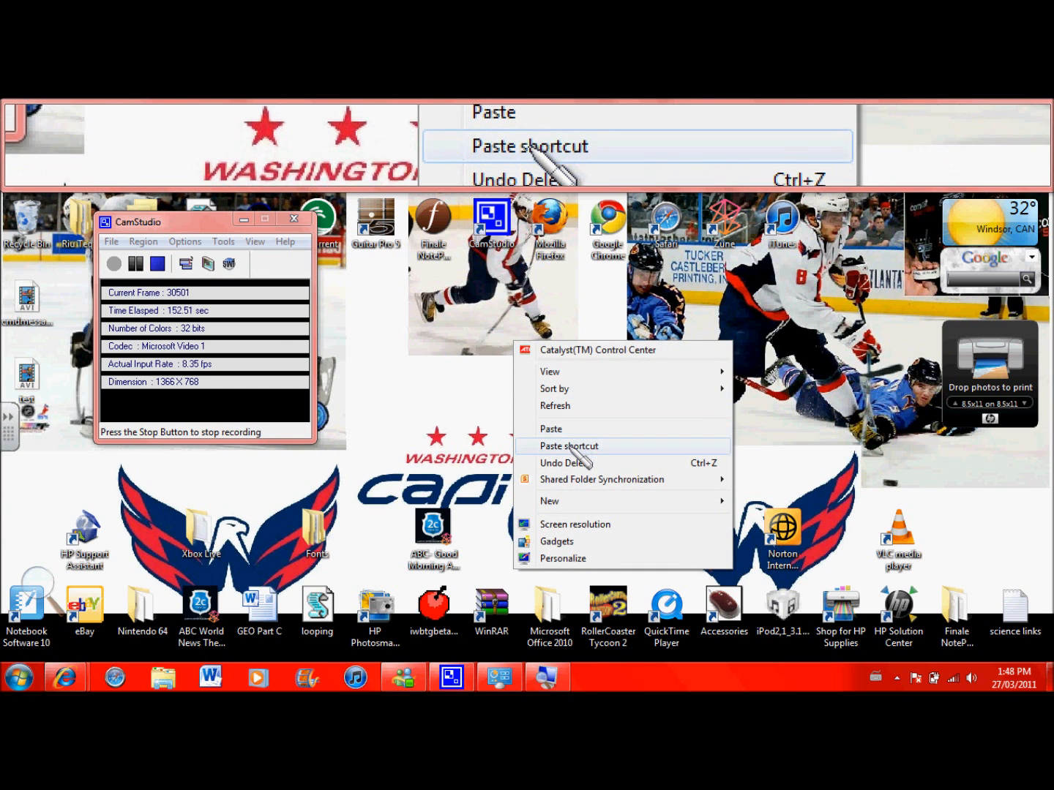
Paste a cmd shortcut onto the desktop, rename it cmd and show its actions
{"action": "left_click", "coordinate": [568, 445]}
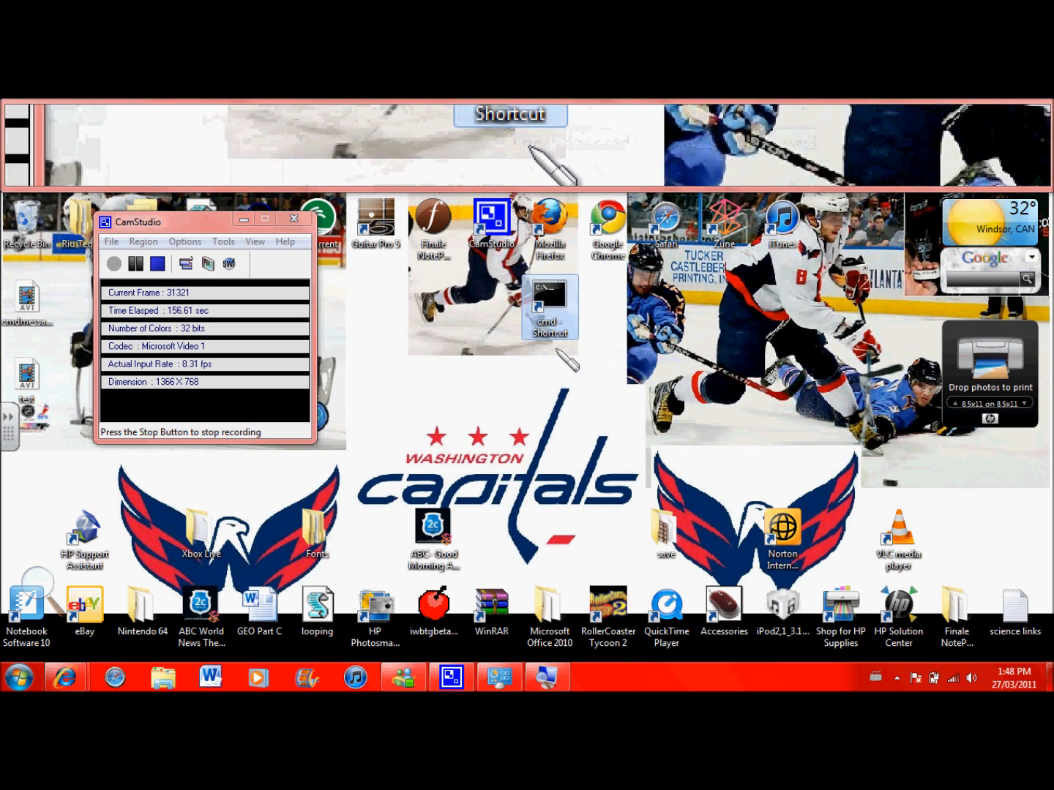
{"action": "right_click", "coordinate": [547, 322]}
{"action": "type", "text": "cmd"}
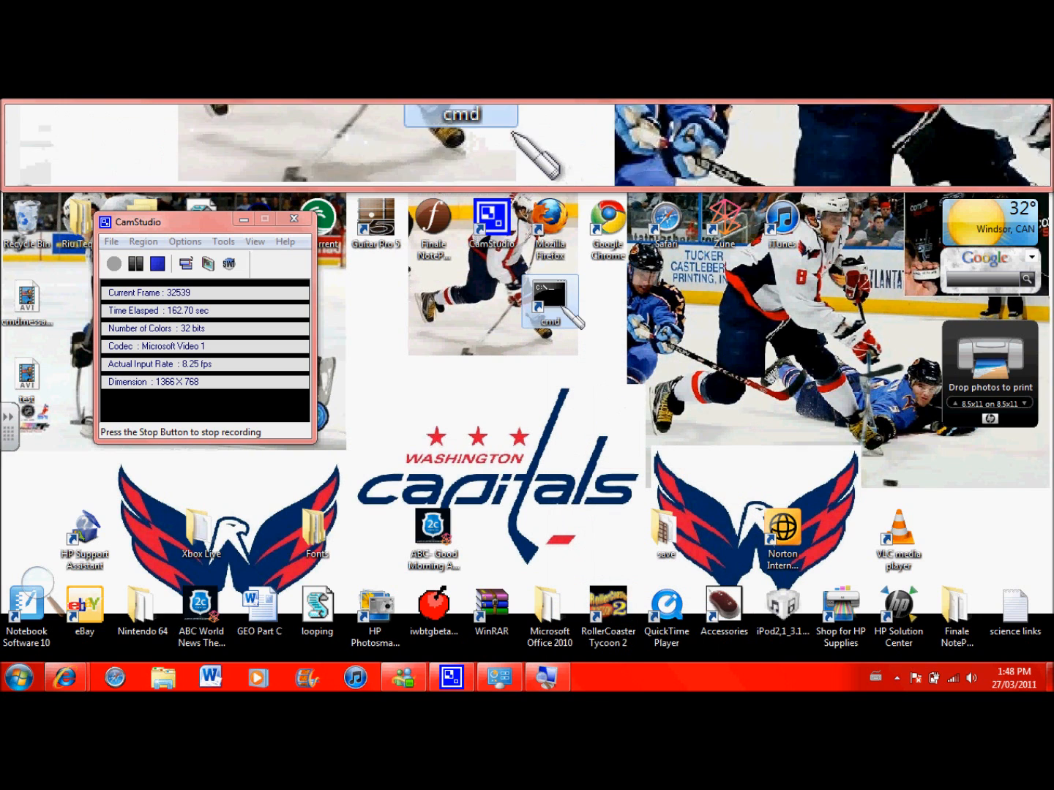
{"action": "right_click", "coordinate": [548, 300]}
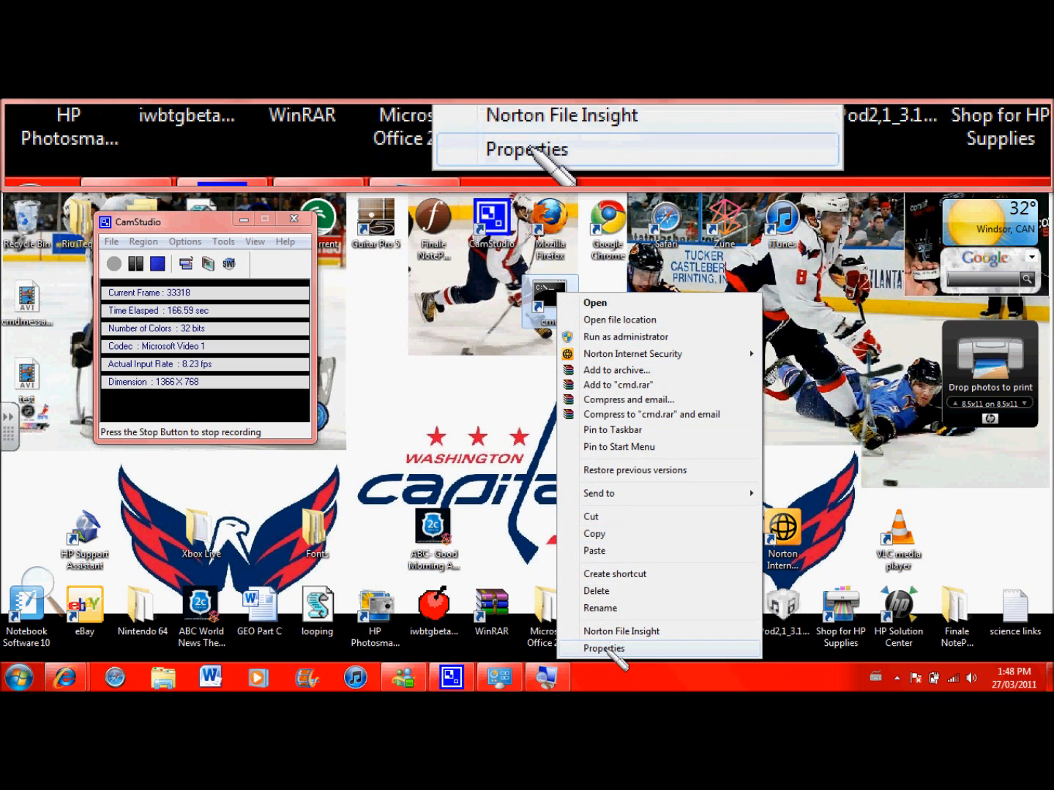
Set the cmd shortcut to Run as administrator in its Advanced properties
{"action": "left_click", "coordinate": [603, 648]}
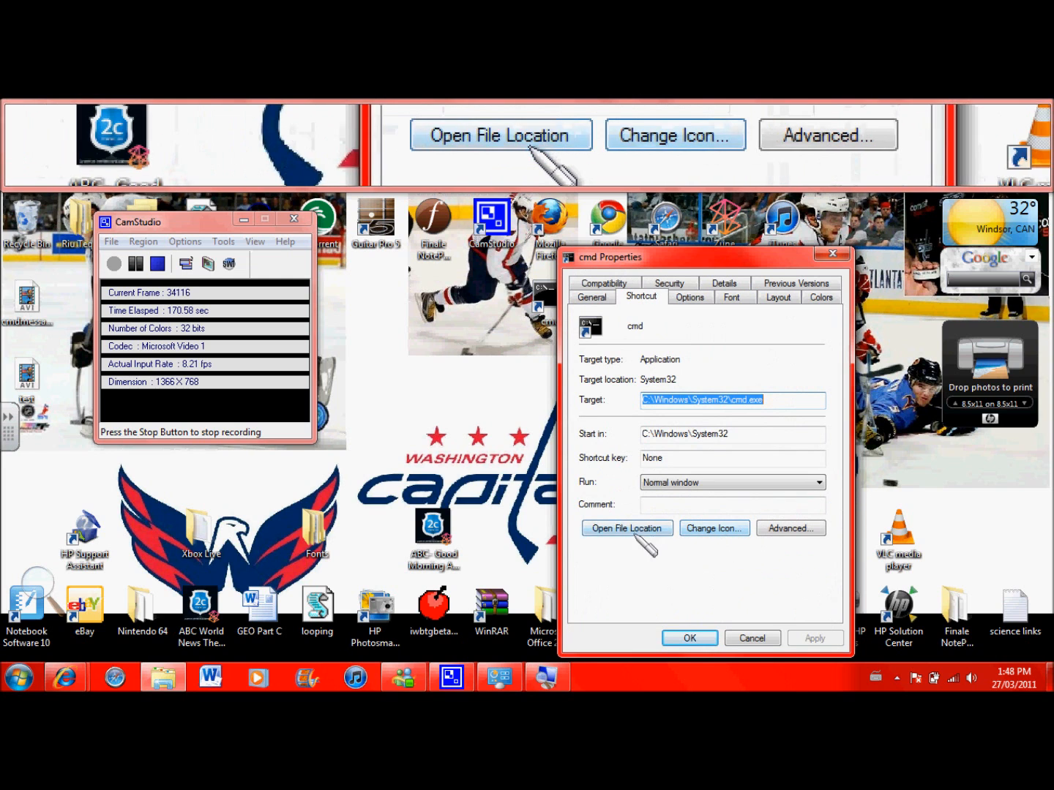
{"action": "left_click", "coordinate": [790, 527]}
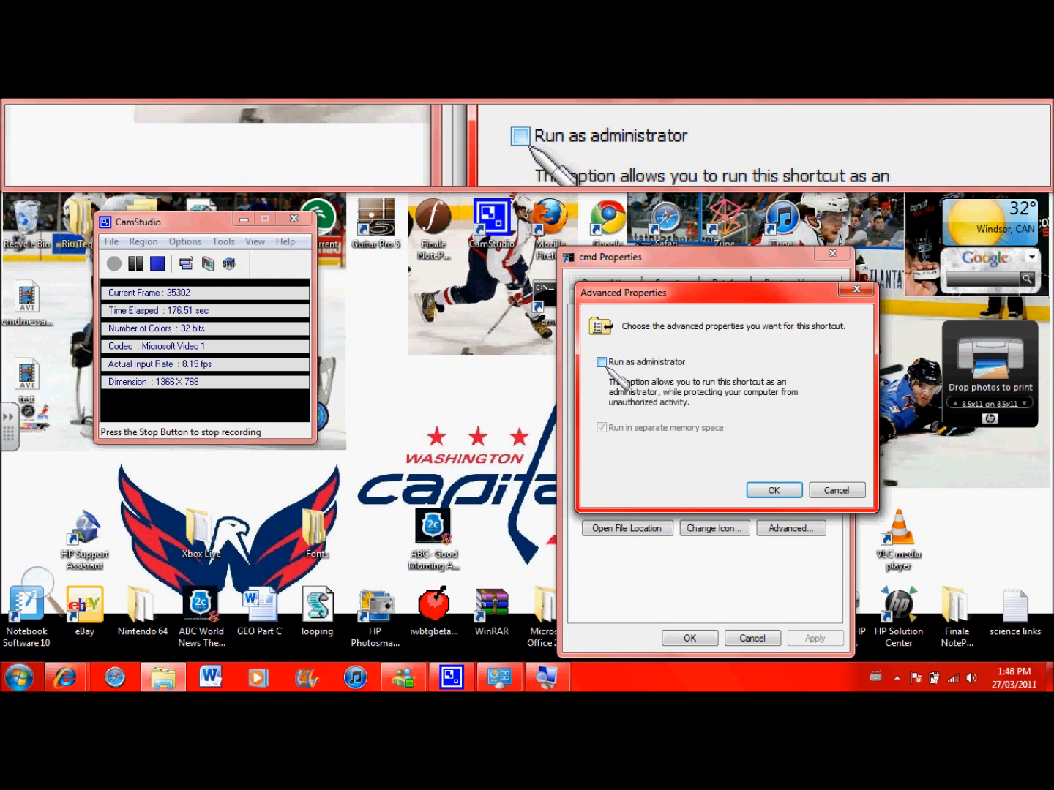
{"action": "left_click", "coordinate": [602, 361]}
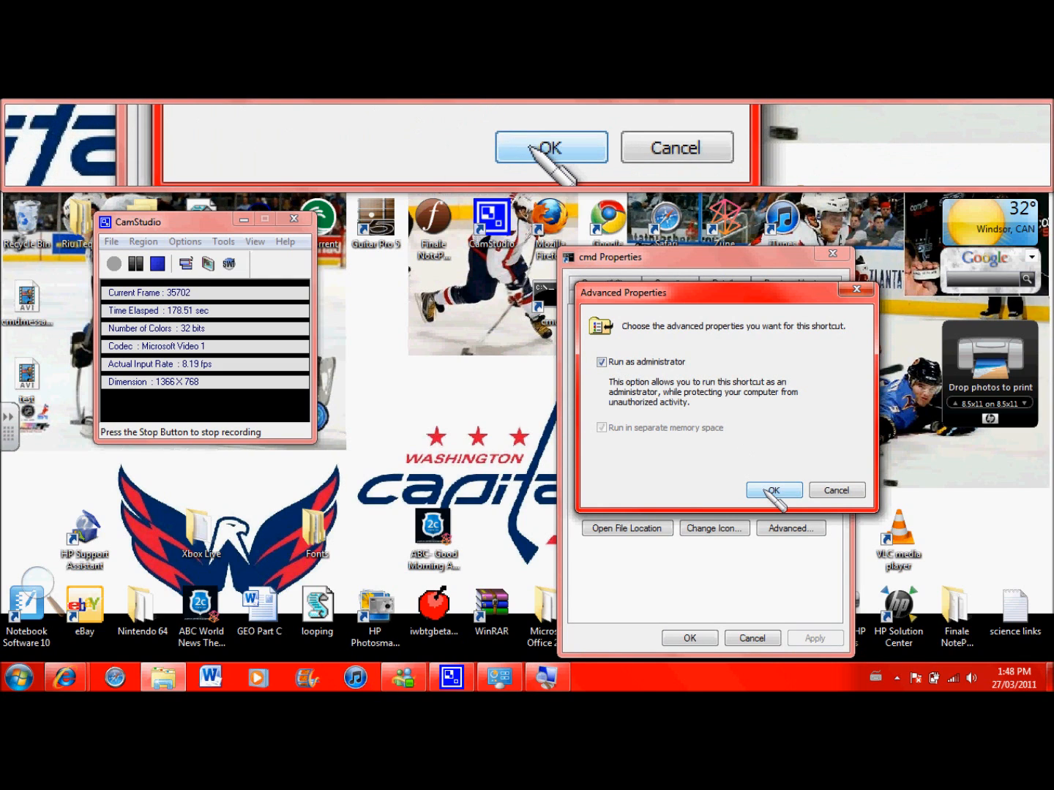
{"action": "left_click", "coordinate": [773, 489]}
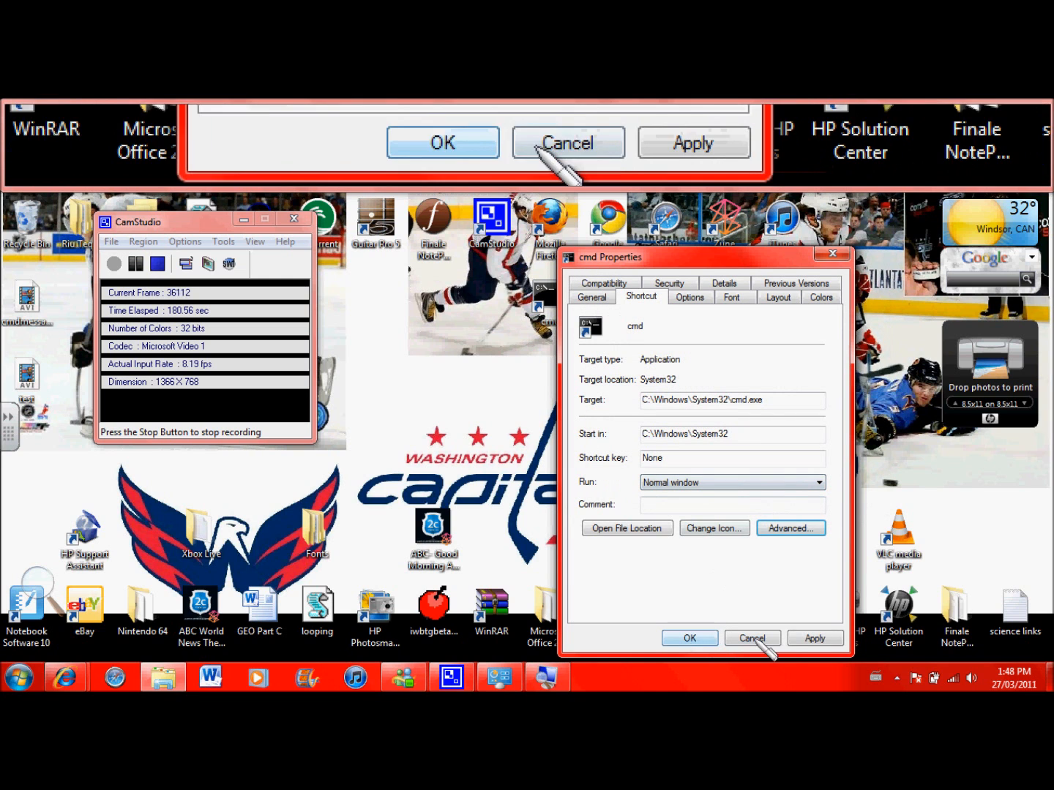
{"action": "left_click", "coordinate": [752, 638]}
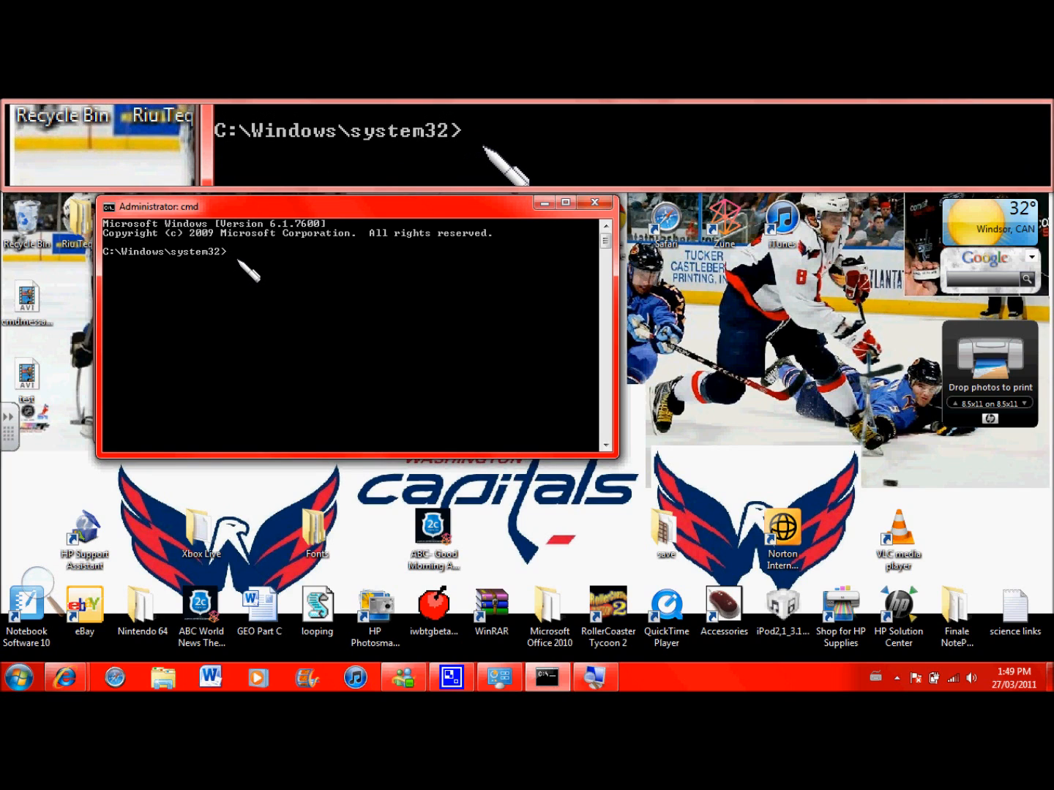
Run net user and net user administrator *, entering the new password twice successfully
{"action": "type", "text": "net user"}
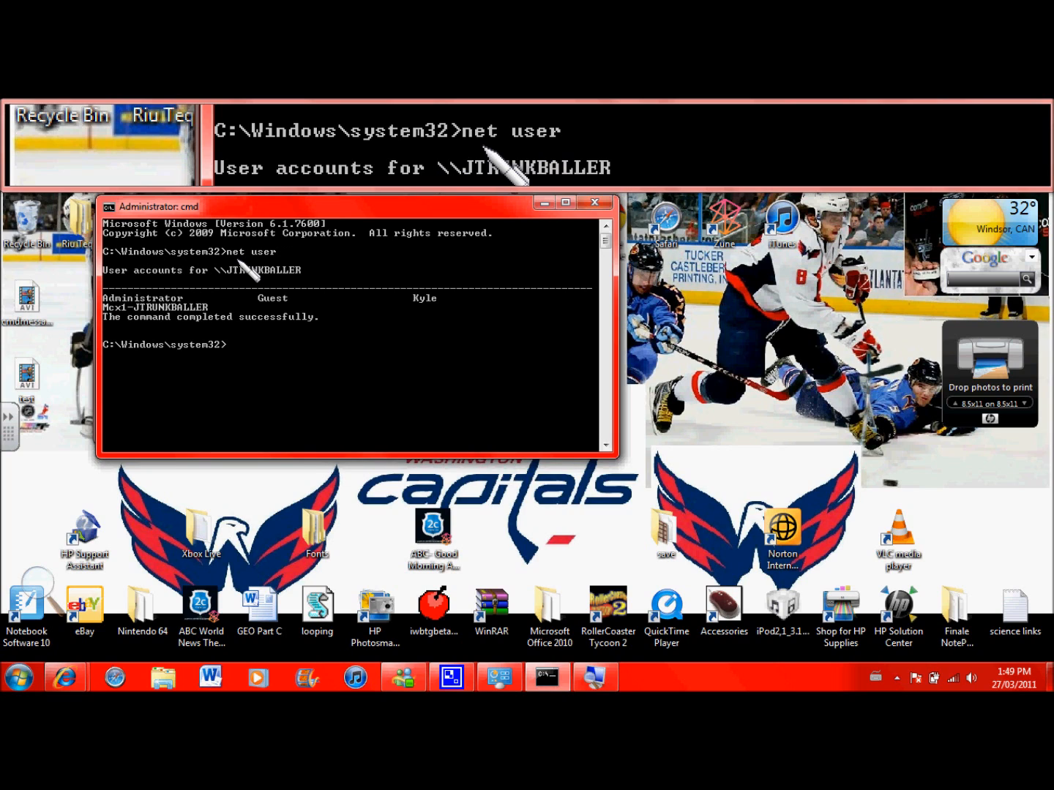
{"action": "type", "text": "net user admini"}
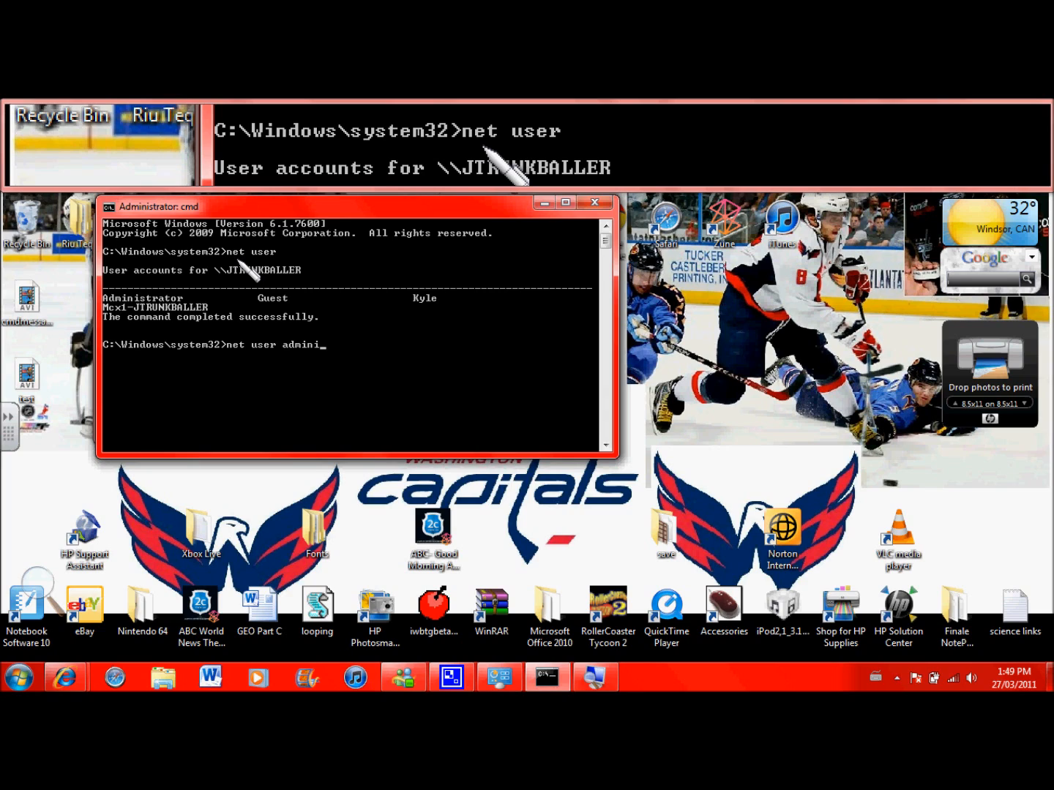
{"action": "type", "text": "strator *"}
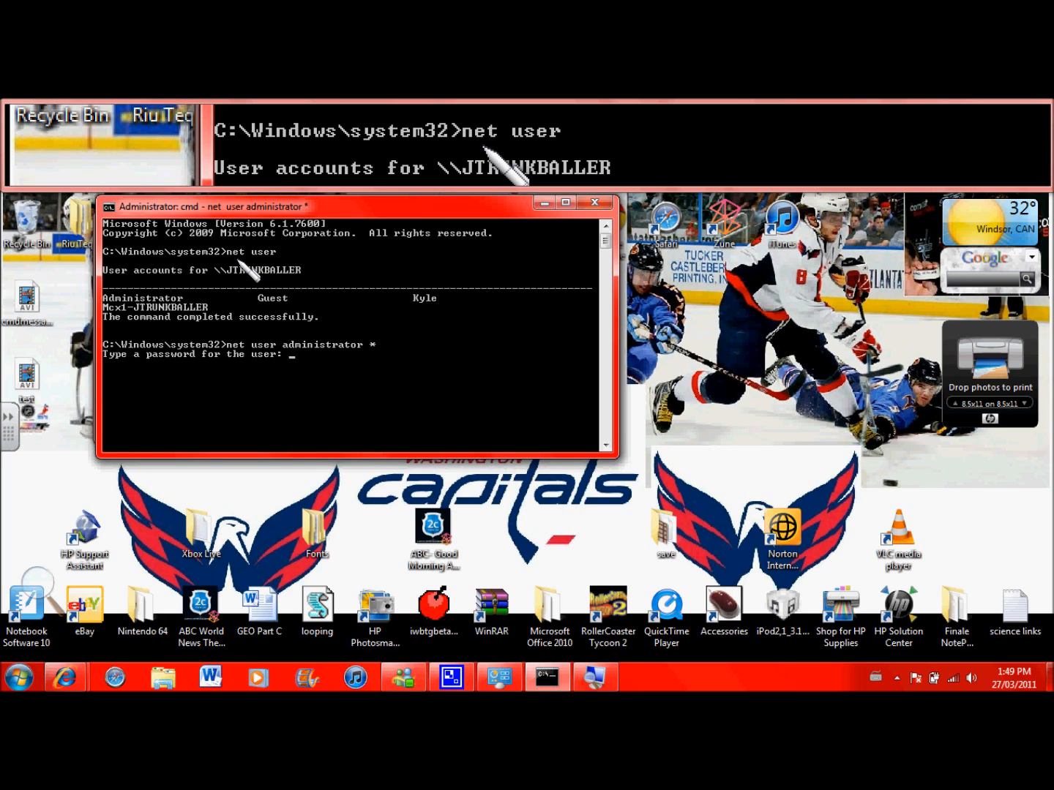
{"action": "key", "text": "enter"}
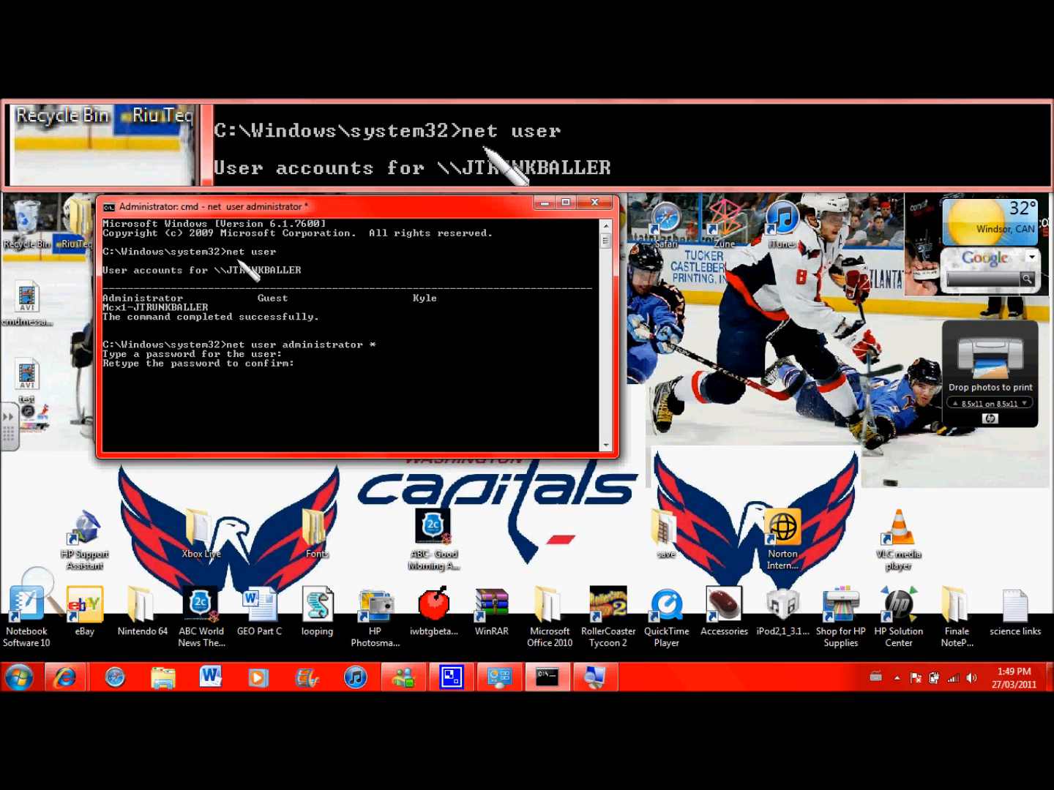
{"action": "key", "text": "Enter"}
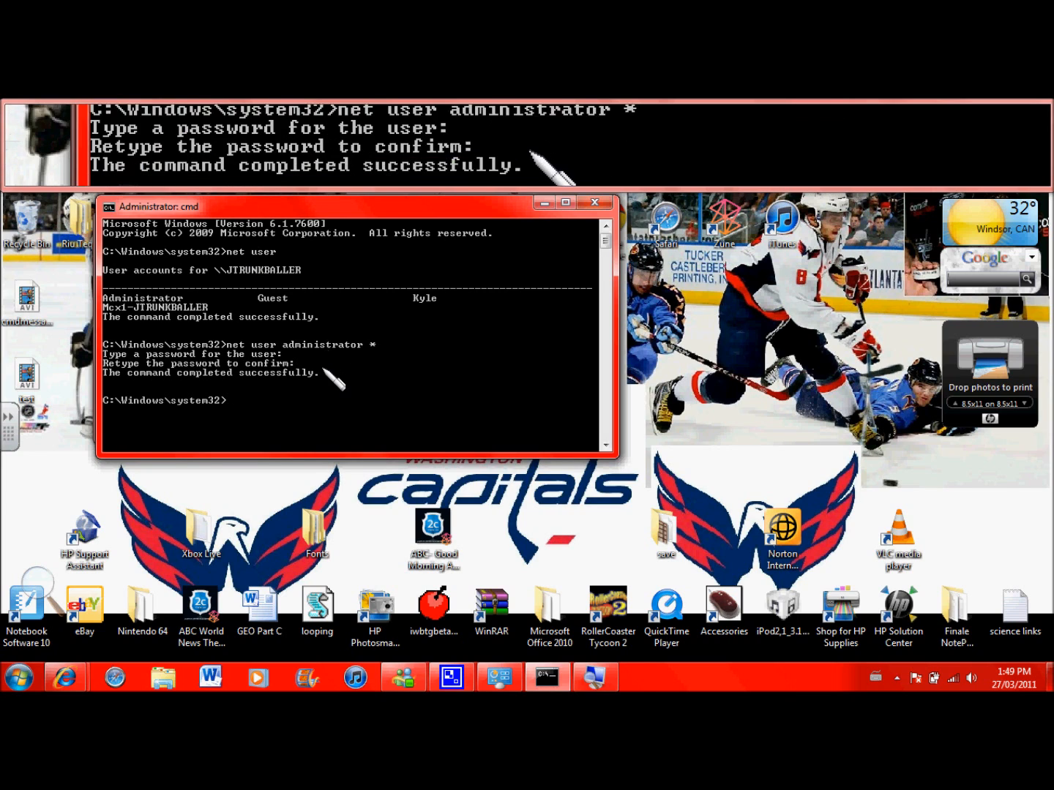
{"action": "right_click", "coordinate": [329, 402]}
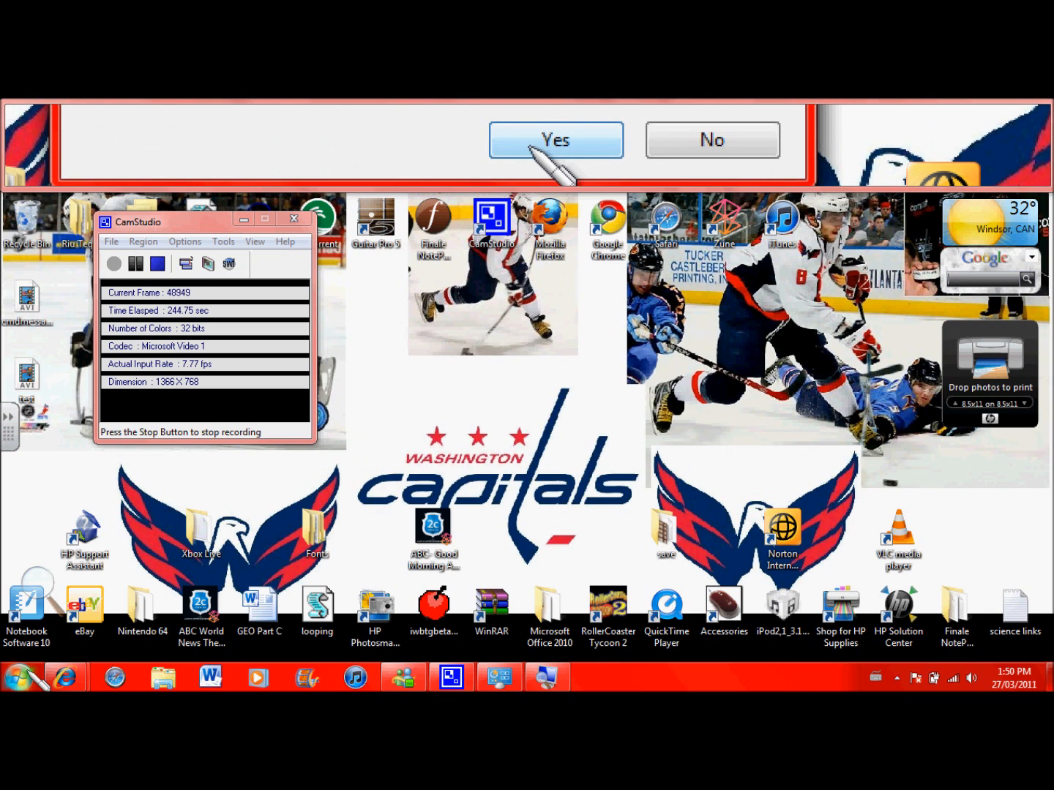
Launch Notepad from the Start menu programs list
{"action": "left_click", "coordinate": [18, 676]}
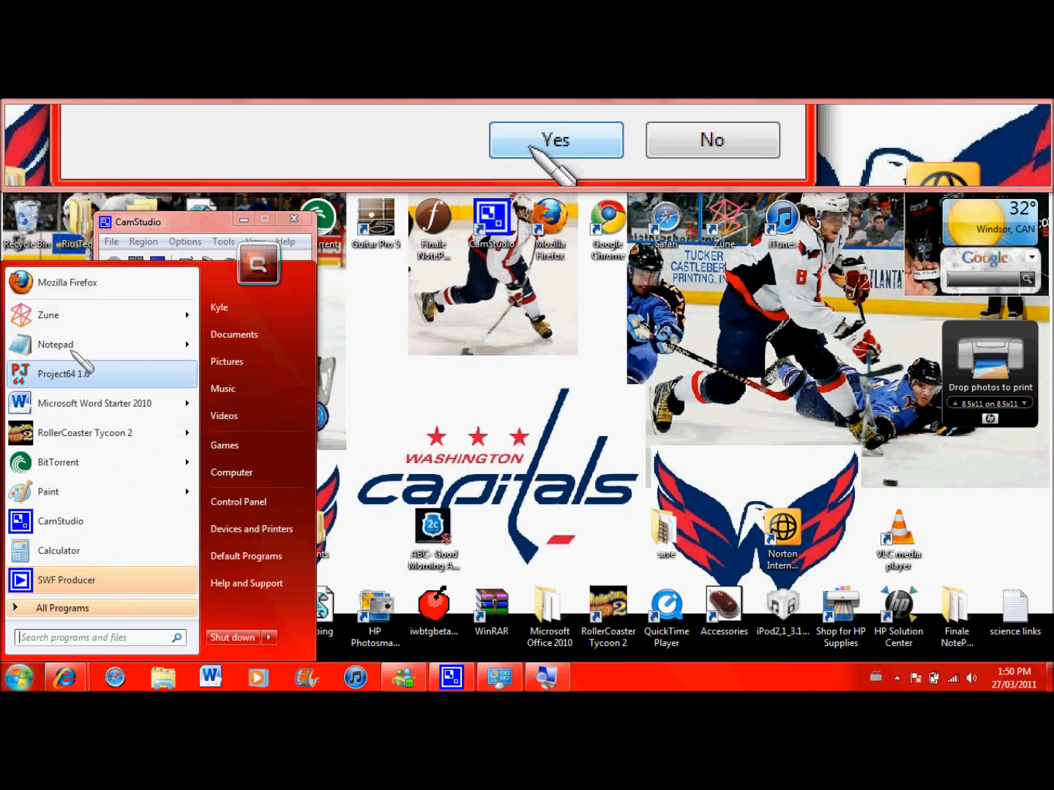
{"action": "left_click", "coordinate": [56, 345]}
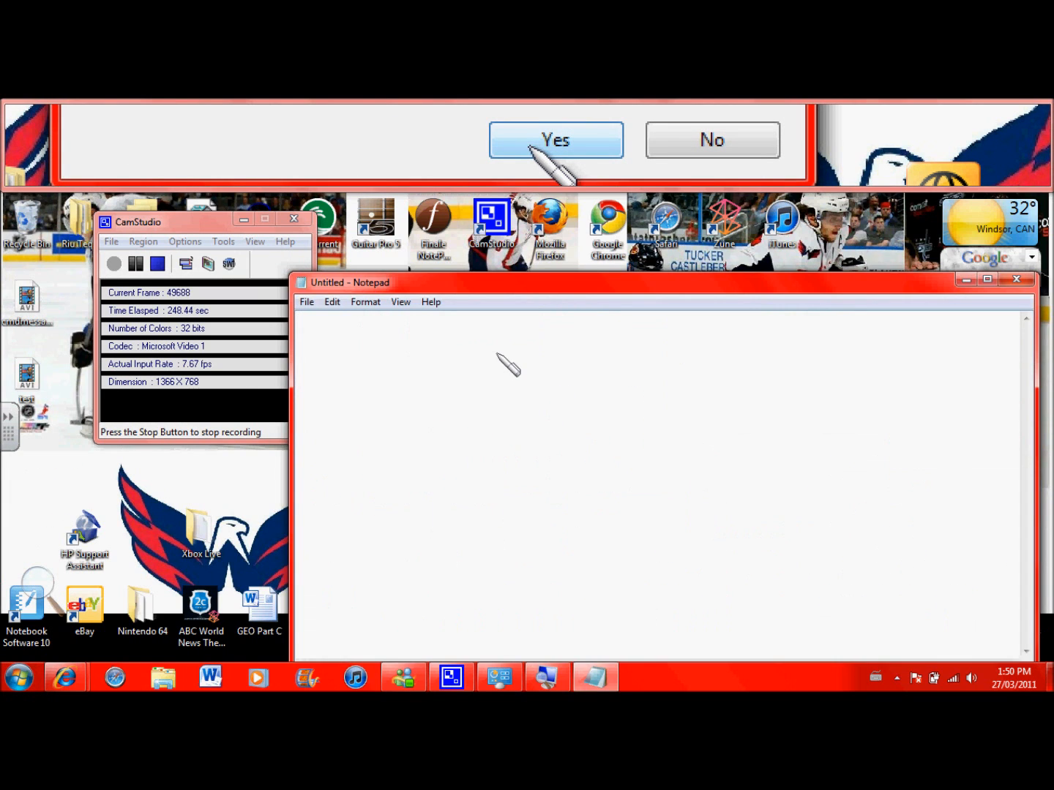
Write 'command.' and save the note to the Desktop as cmd.bat
{"action": "type", "text": "command."}
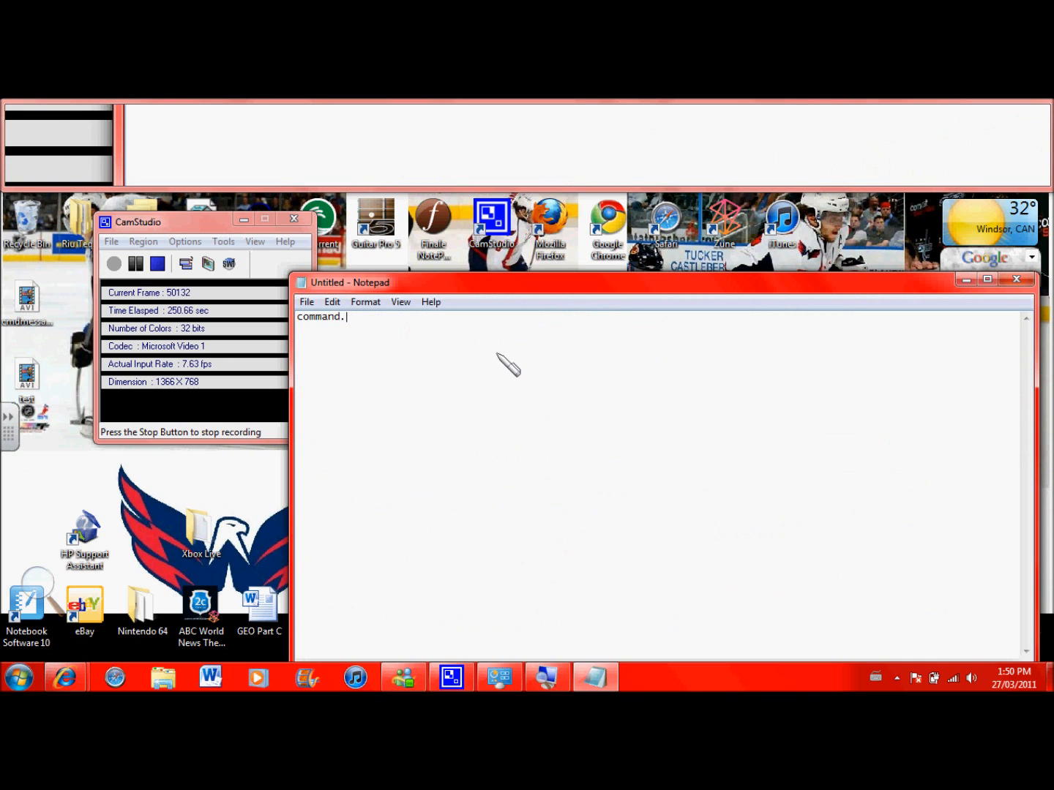
{"action": "left_click", "coordinate": [307, 301]}
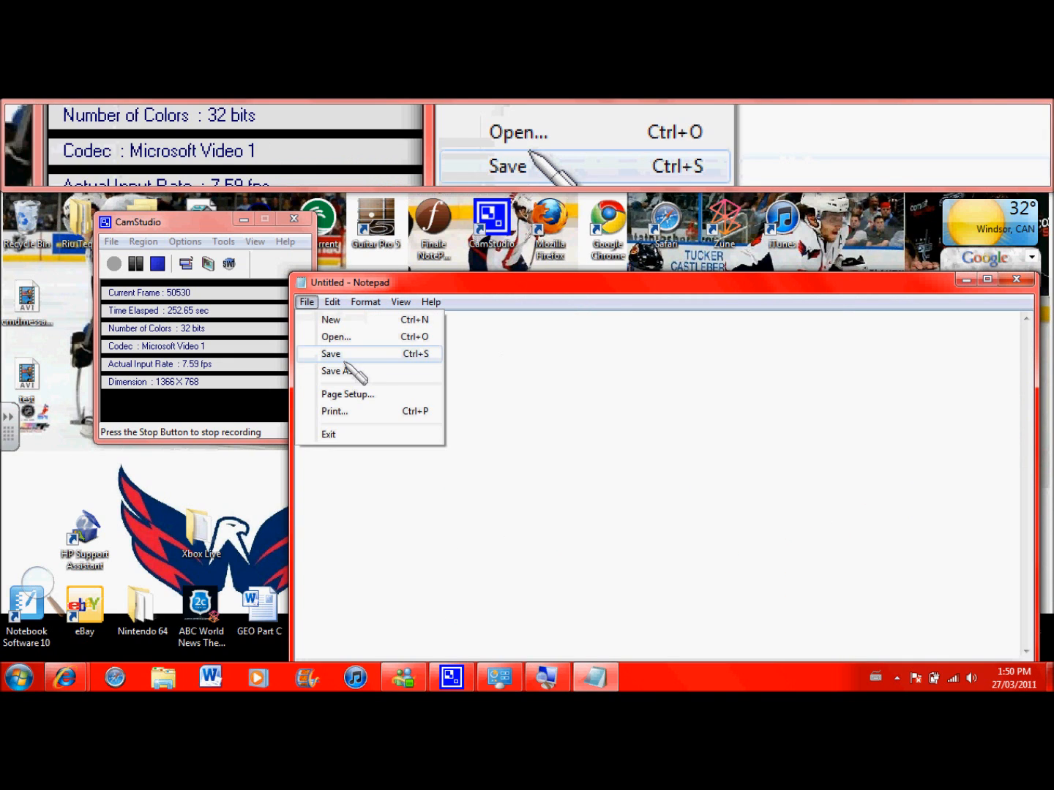
{"action": "left_click", "coordinate": [340, 371]}
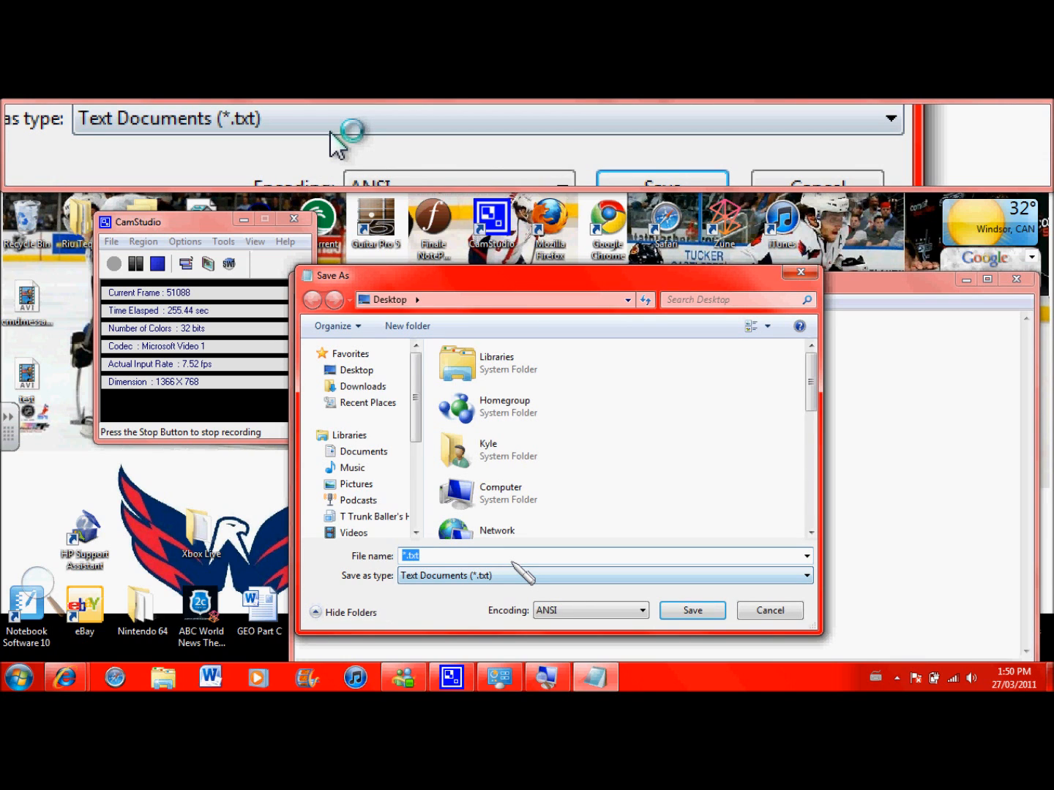
{"action": "type", "text": "cmd.bat"}
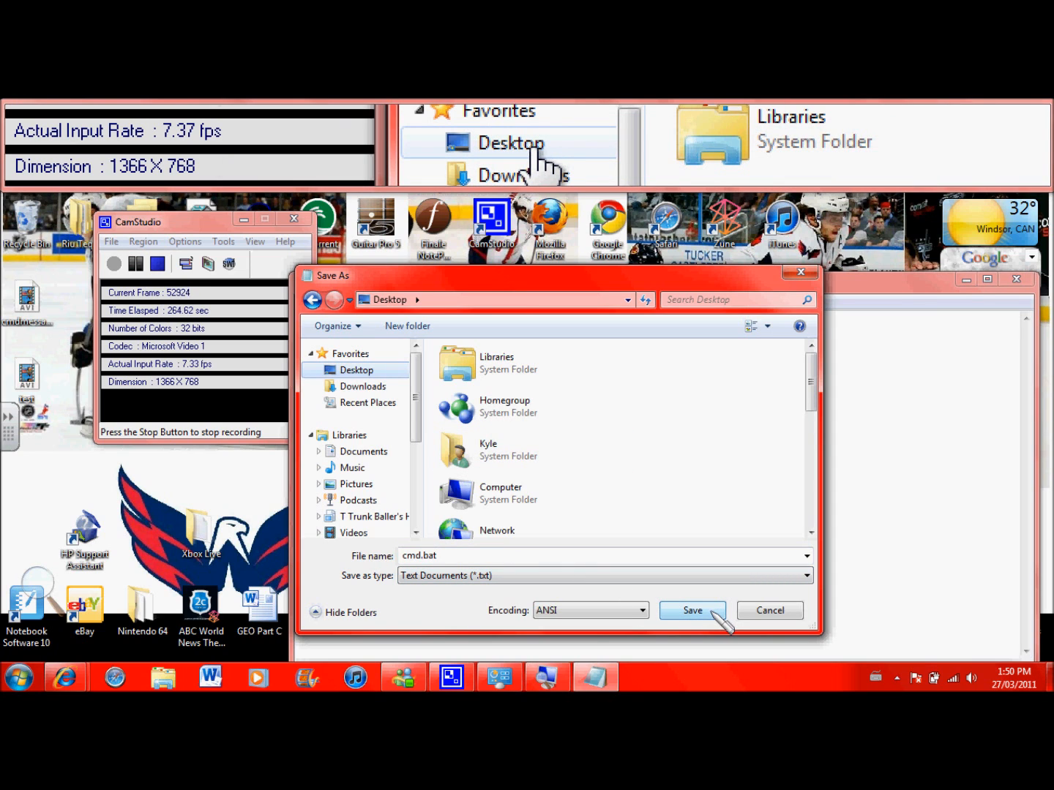
{"action": "left_click", "coordinate": [690, 610]}
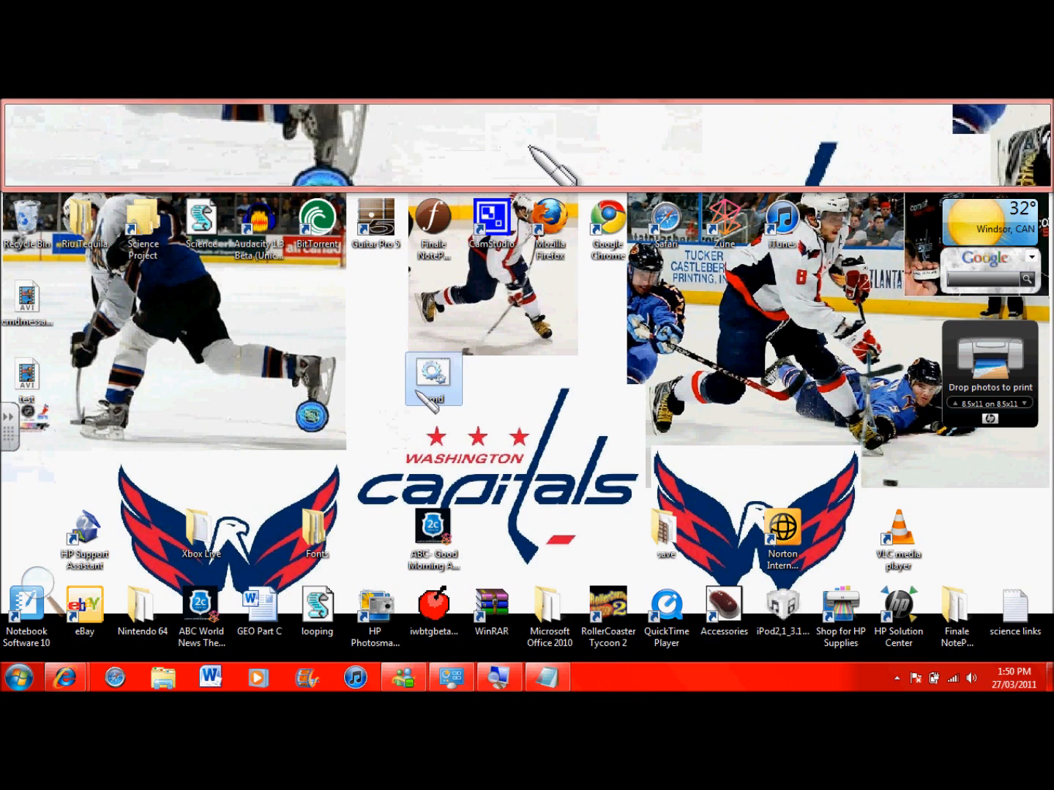
Paste a cmd shortcut onto the desktop and launch it as administrator
{"action": "right_click", "coordinate": [433, 381]}
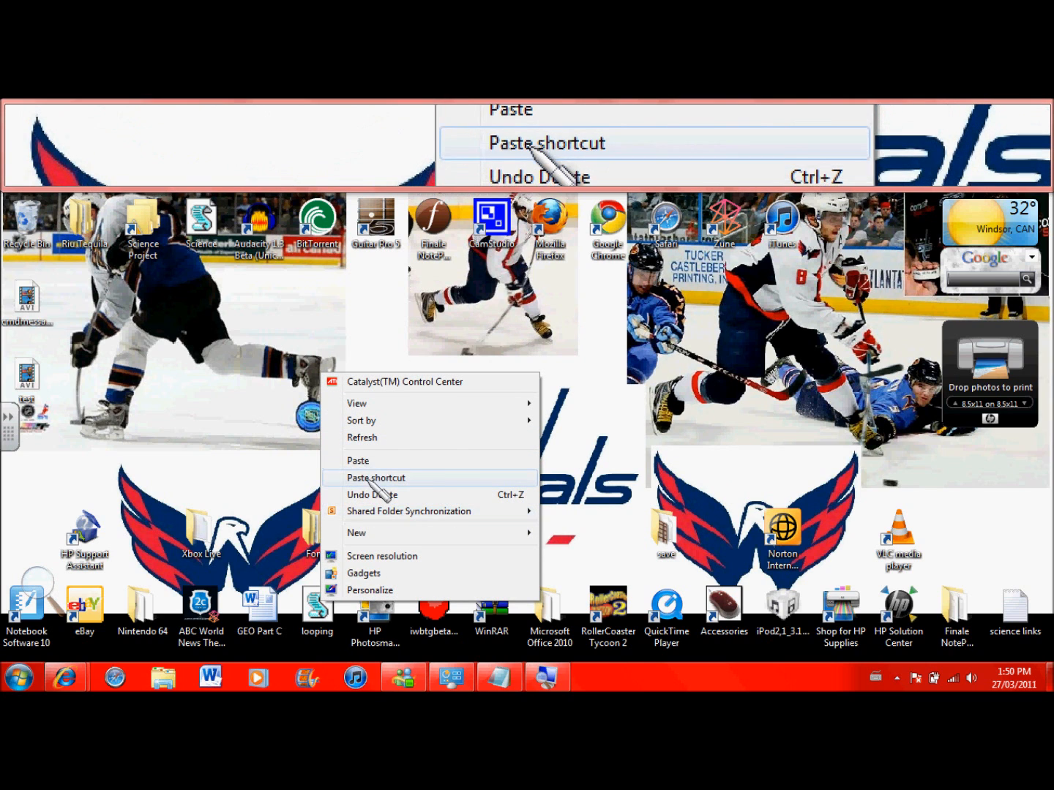
{"action": "left_click", "coordinate": [376, 477]}
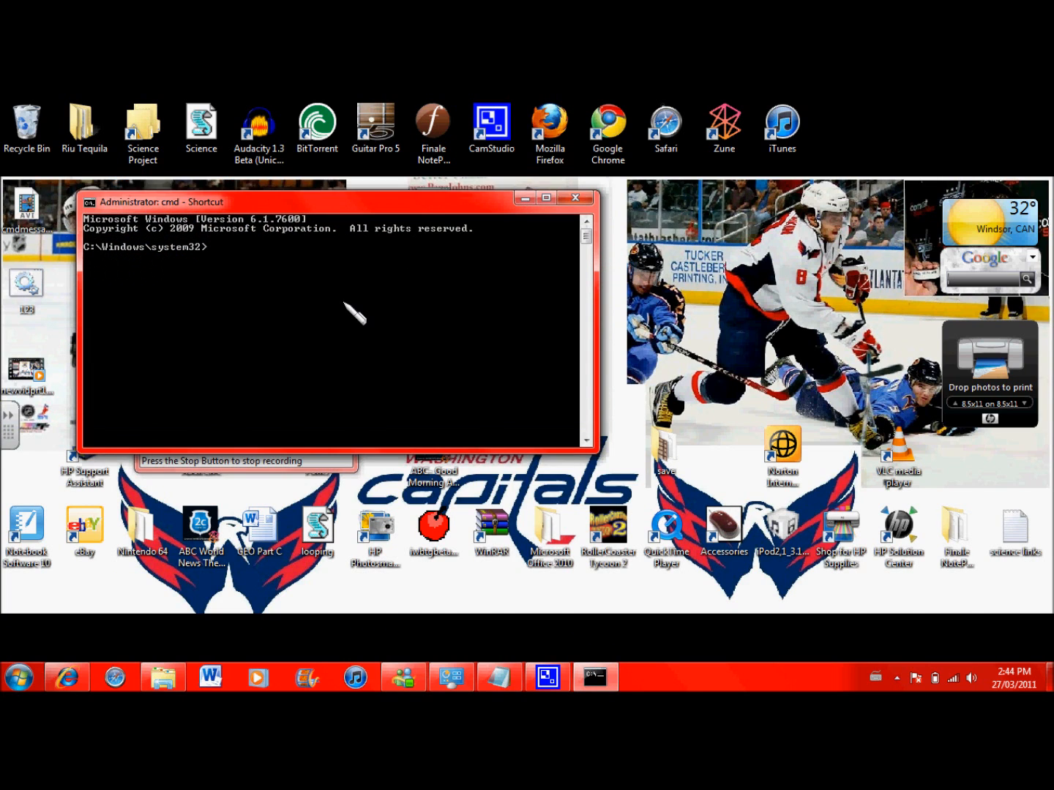
Run net user in the administrator Command Prompt
{"action": "type", "text": "net user Administrator *"}
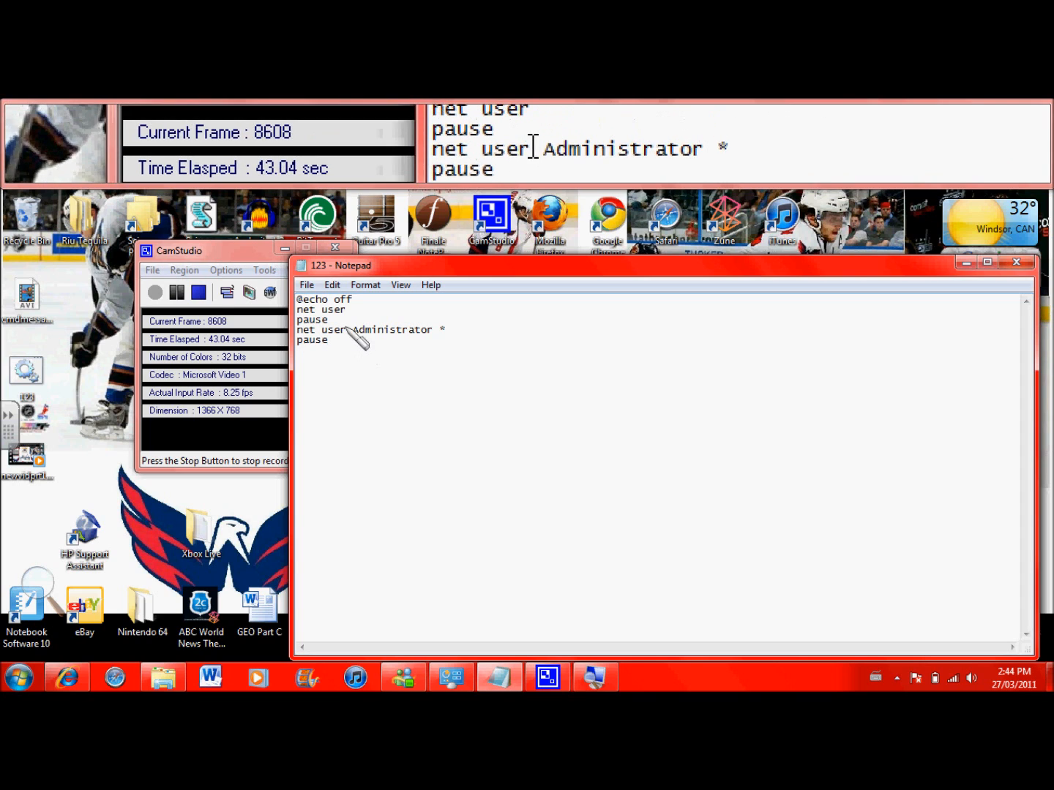
Save the net user commands from Notepad as hello.bat (All Files type) in Documents
{"action": "double_click", "coordinate": [365, 330]}
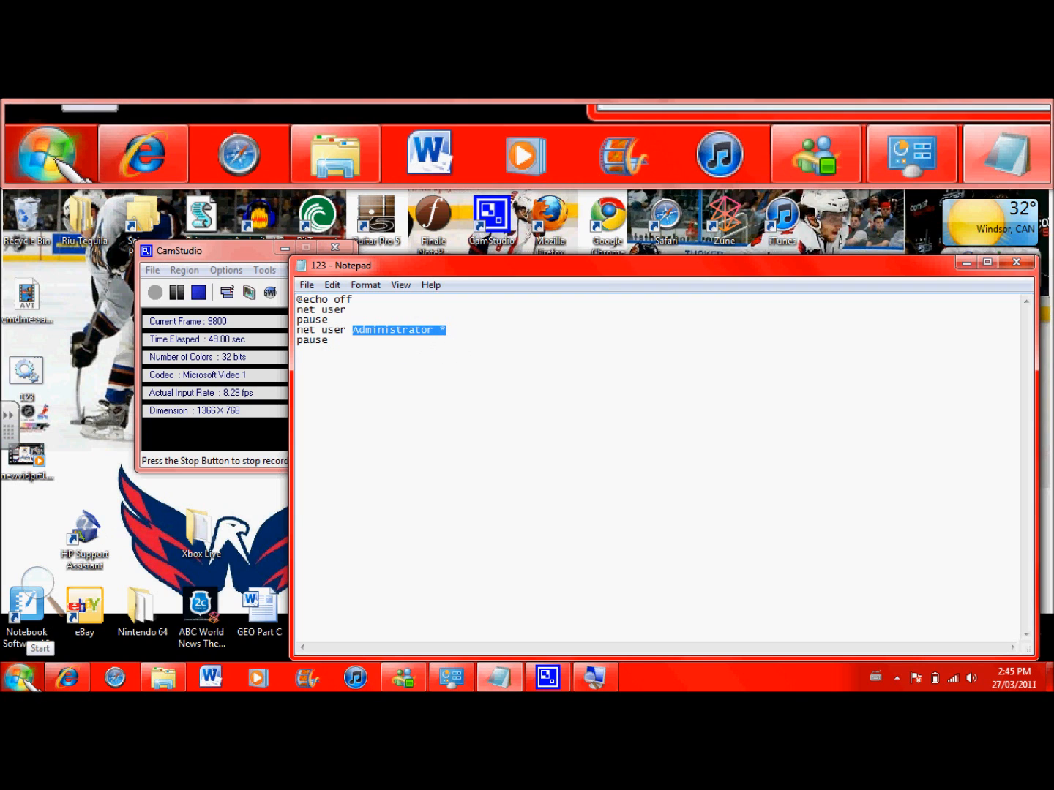
{"action": "left_click", "coordinate": [21, 676]}
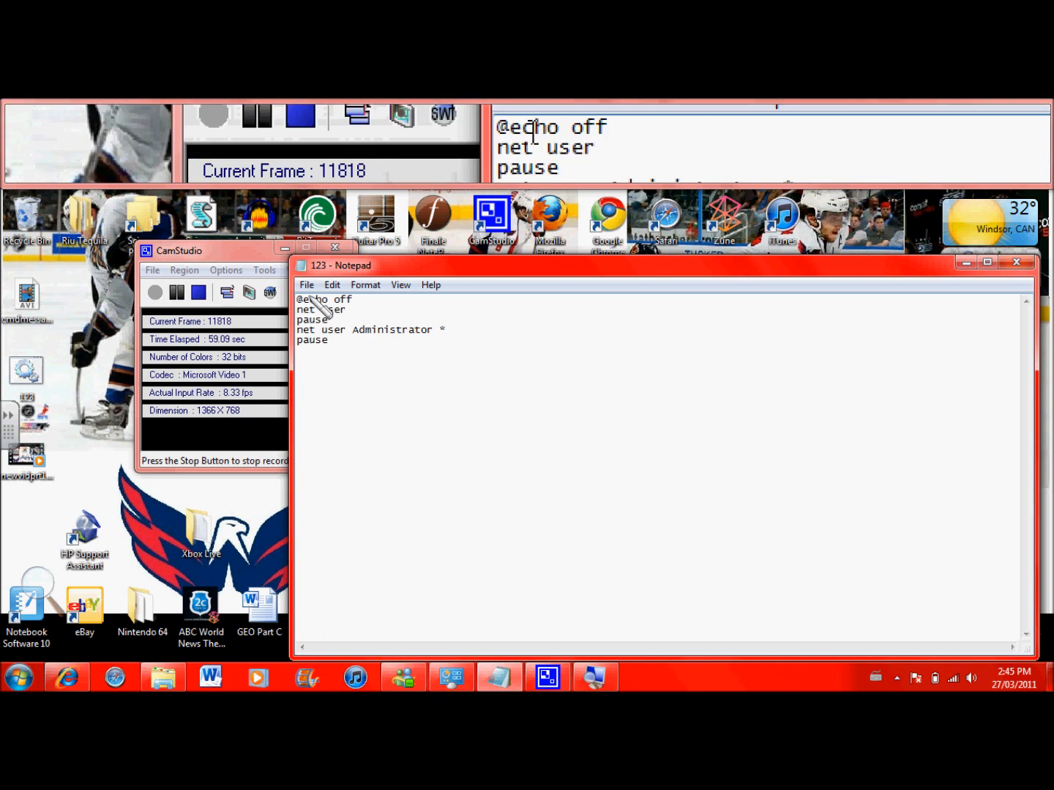
{"action": "left_click", "coordinate": [308, 284]}
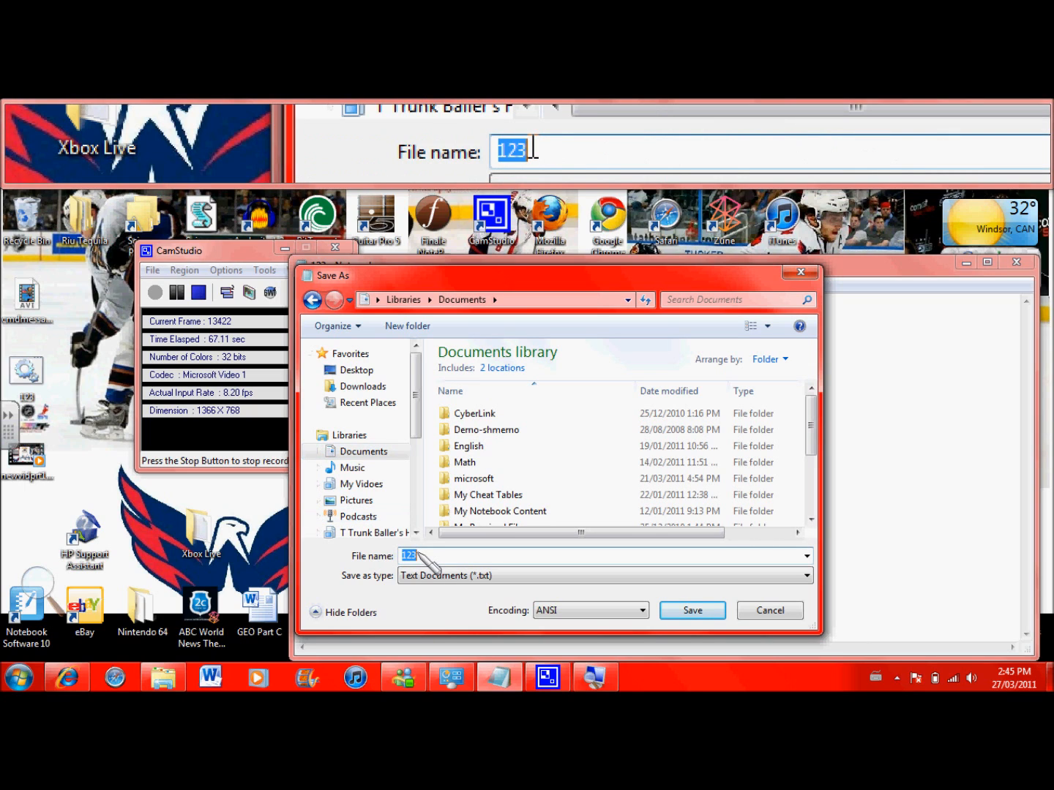
{"action": "type", "text": "hello.bat"}
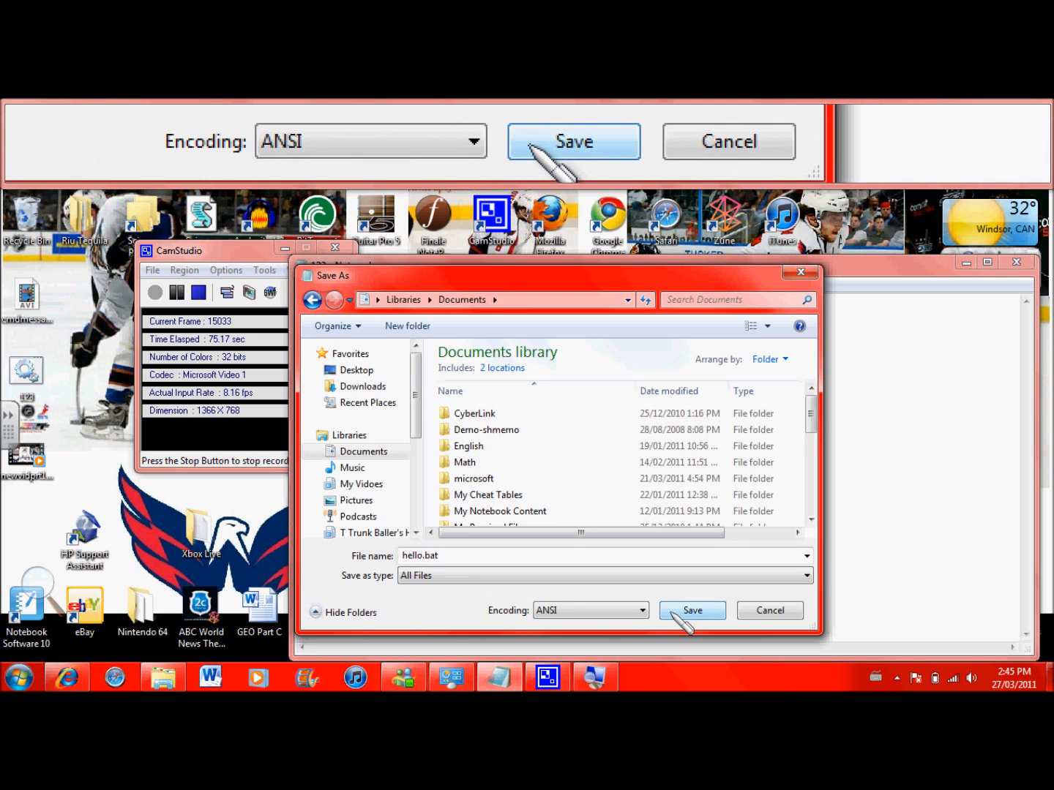
{"action": "left_click", "coordinate": [690, 610]}
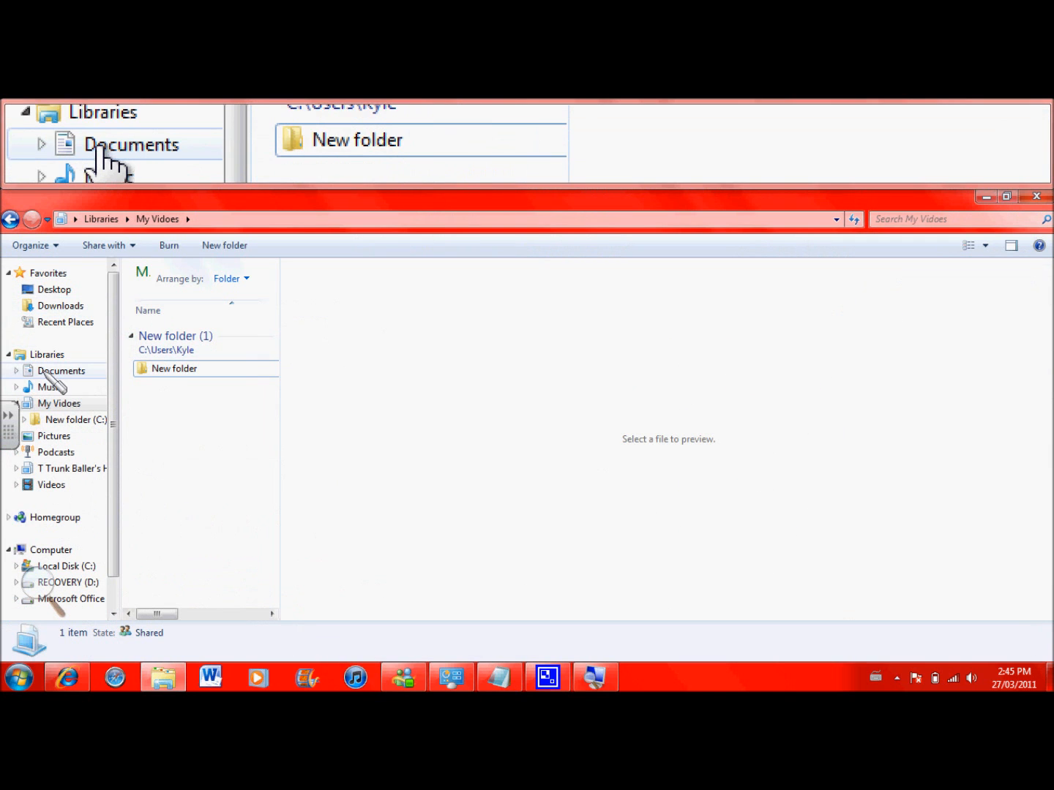
Run hello.bat from the Documents library so it lists the user accounts and asks for a password
{"action": "left_click", "coordinate": [62, 370]}
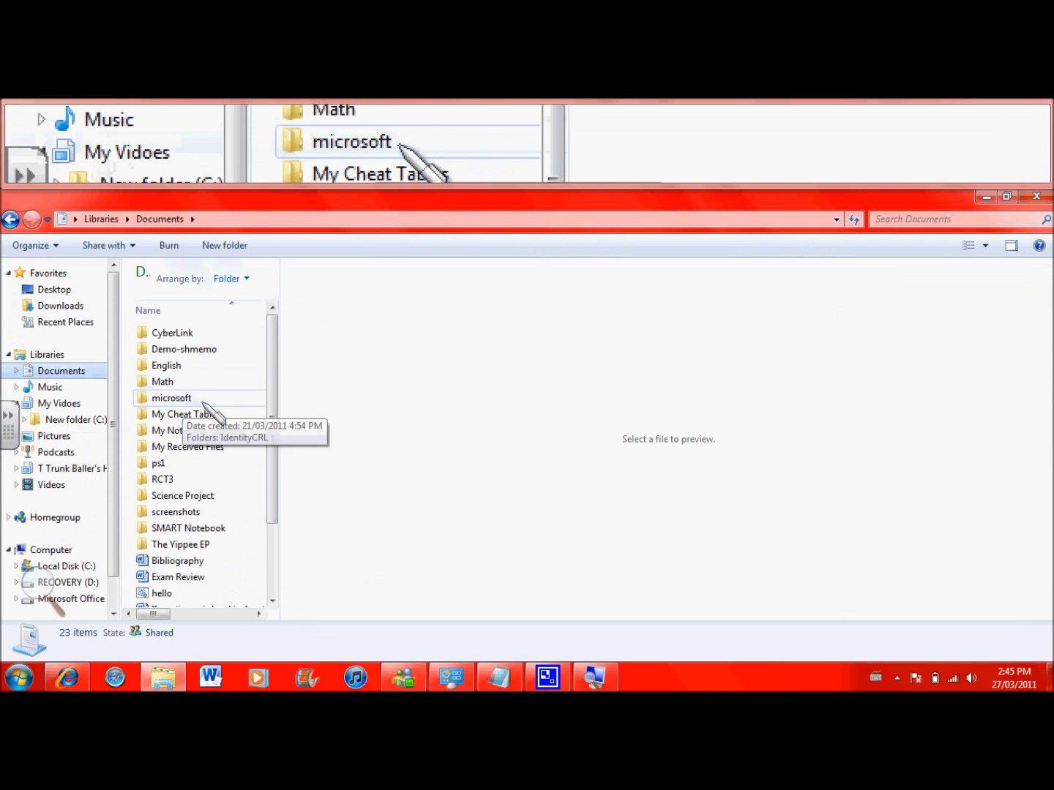
{"action": "scroll", "scroll_direction": "down", "scroll_amount": 3}
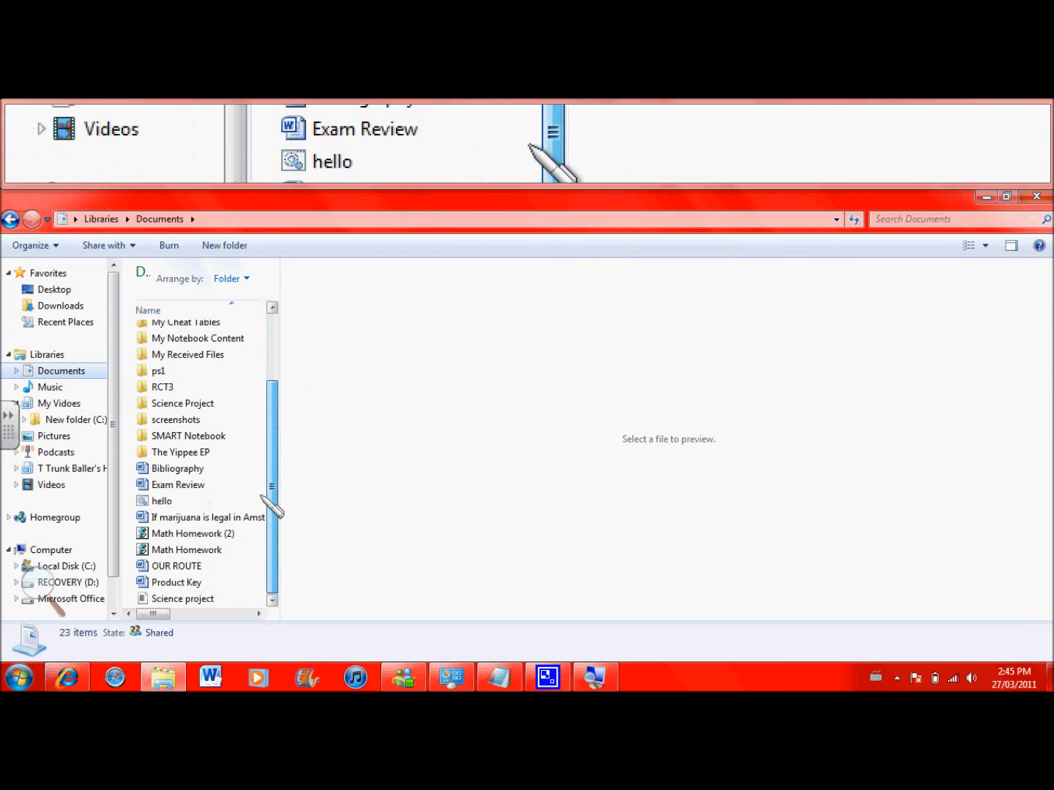
{"action": "left_click", "coordinate": [161, 501]}
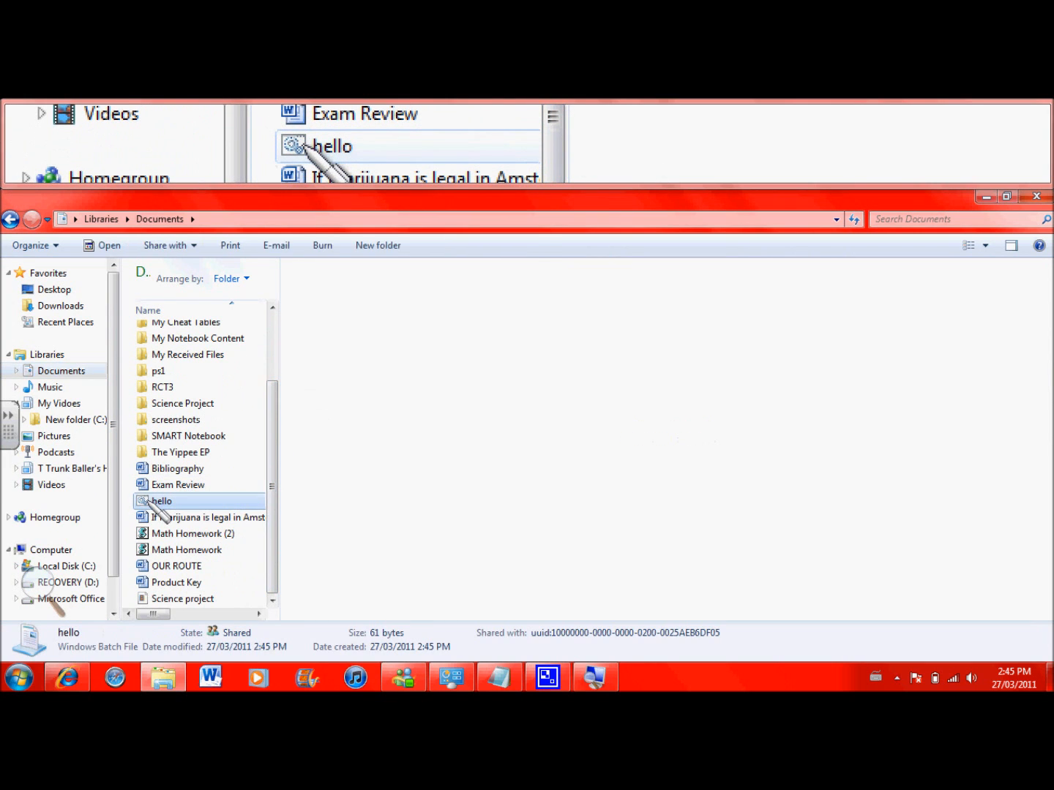
{"action": "double_click", "coordinate": [159, 500]}
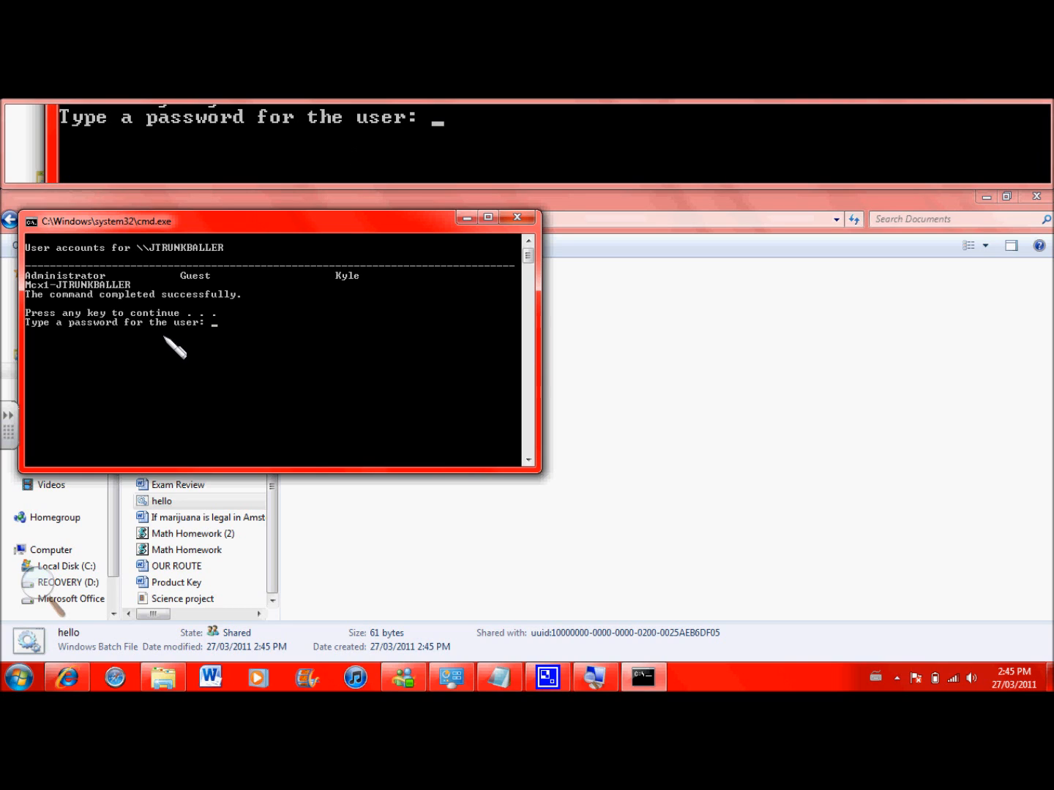
Submit the password entry, get Access is denied, and close the console window
{"action": "key", "text": "enter"}
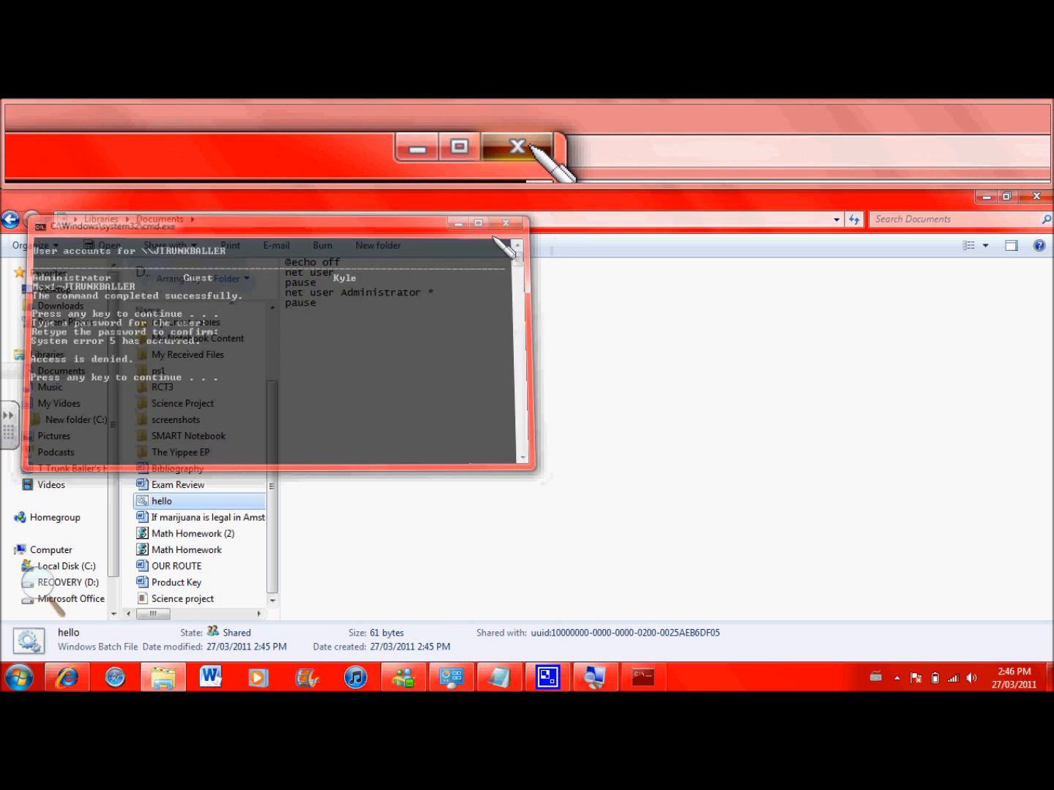
{"action": "left_click", "coordinate": [518, 146]}
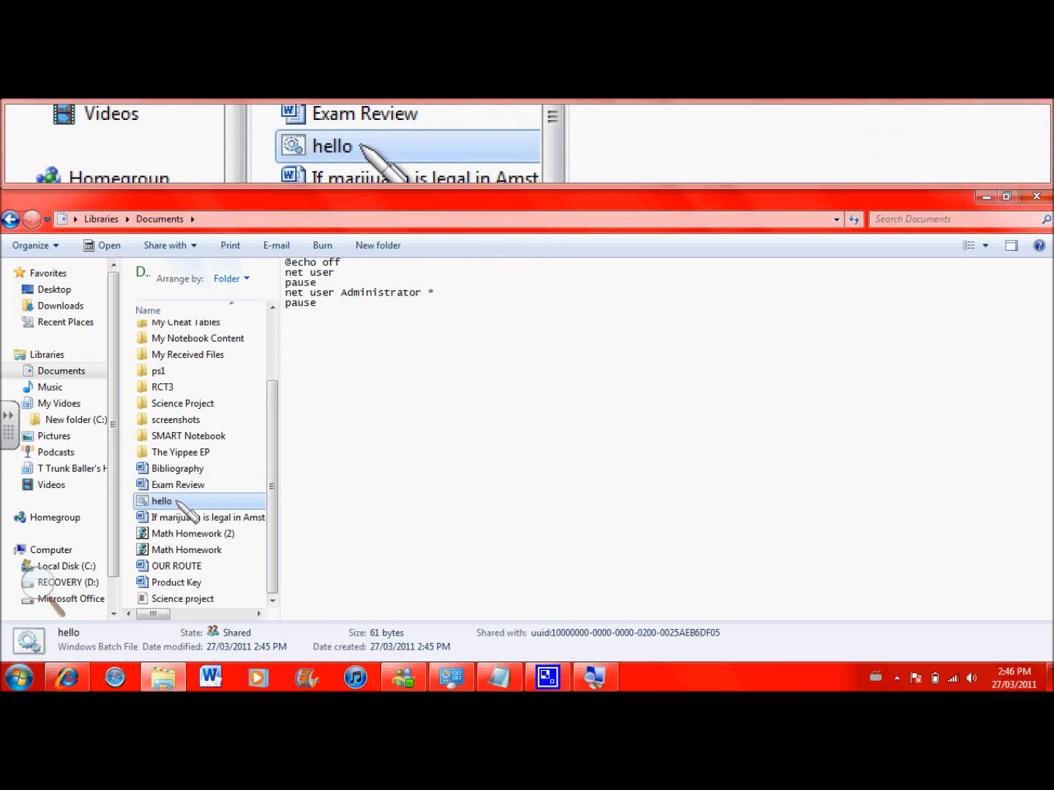
Create 'hello - Shortcut' in Documents and set it to always run as administrator
{"action": "right_click", "coordinate": [161, 500]}
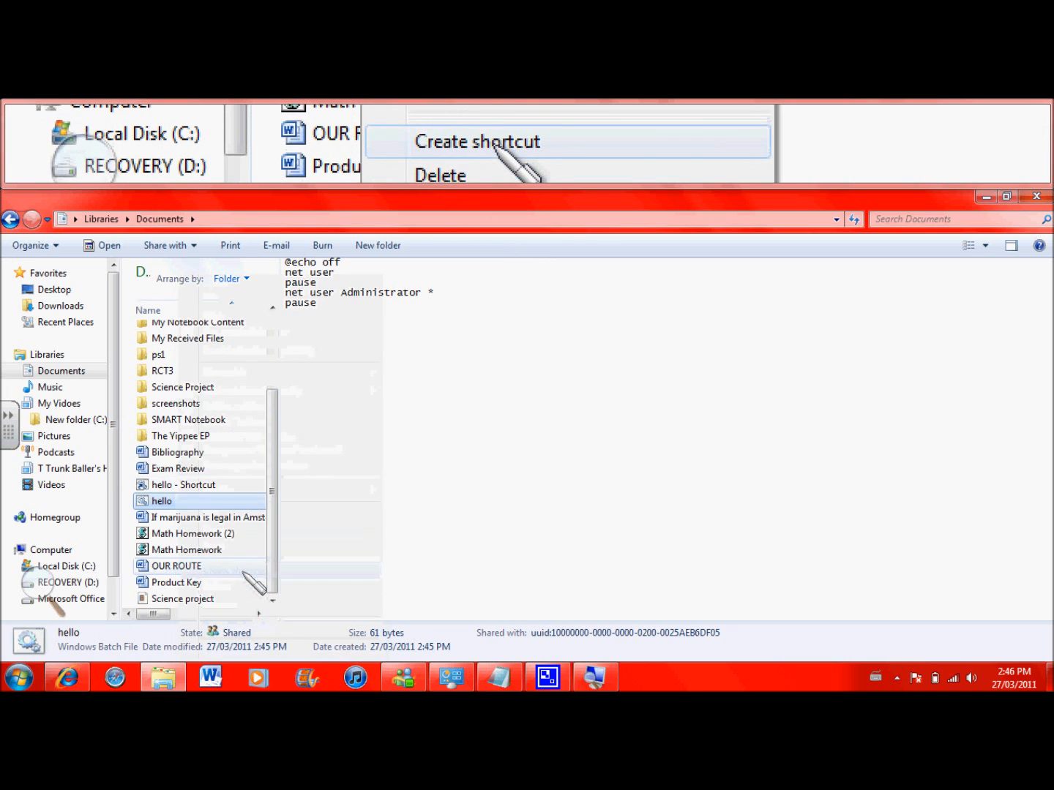
{"action": "left_click", "coordinate": [477, 141]}
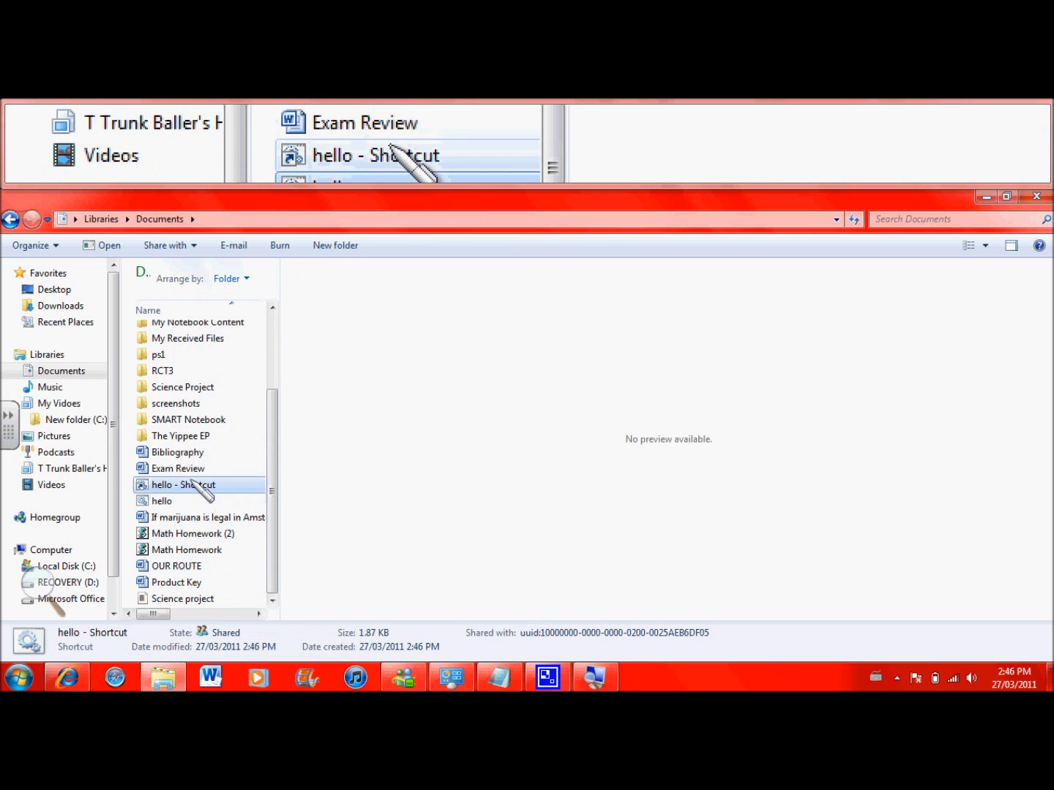
{"action": "right_click", "coordinate": [181, 484]}
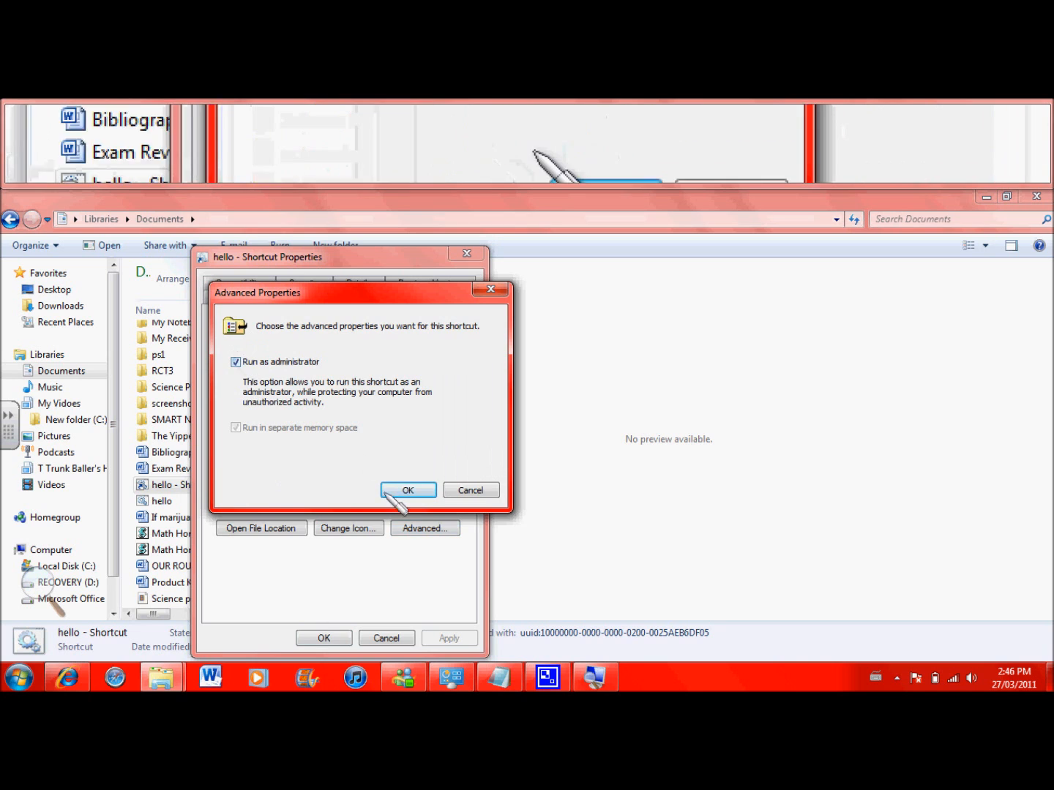
{"action": "left_click", "coordinate": [407, 489]}
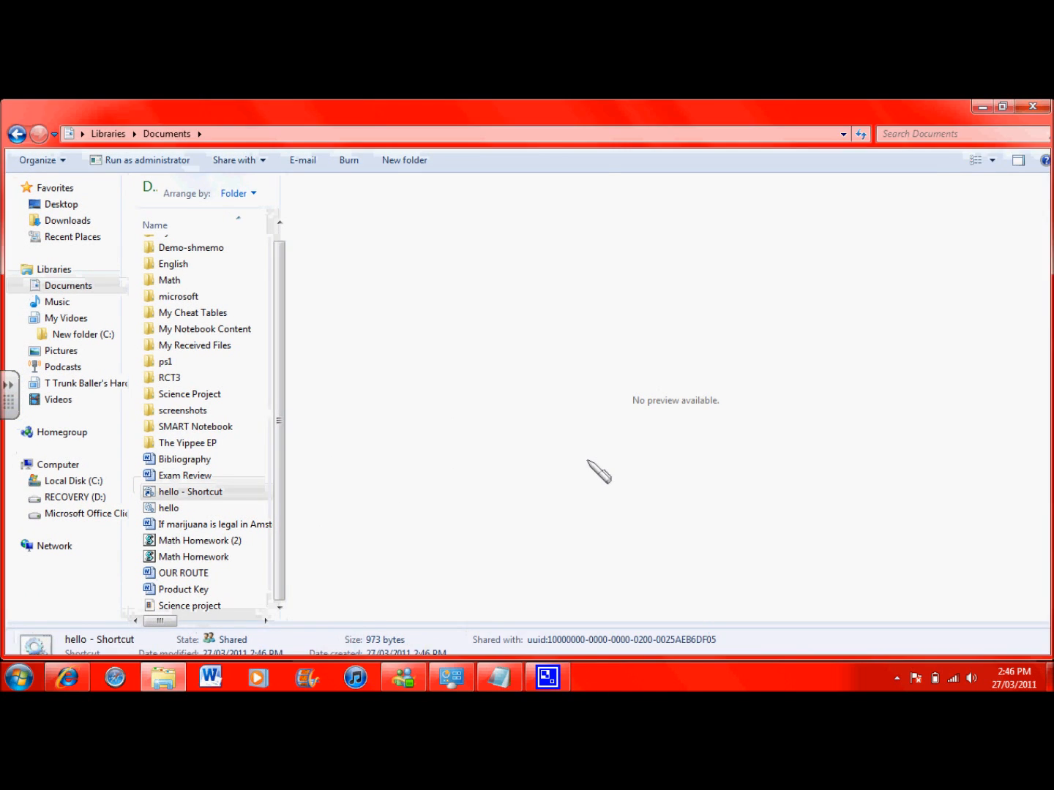
Launch 'hello - Shortcut' and continue past the pause to the administrator password prompt
{"action": "double_click", "coordinate": [190, 492]}
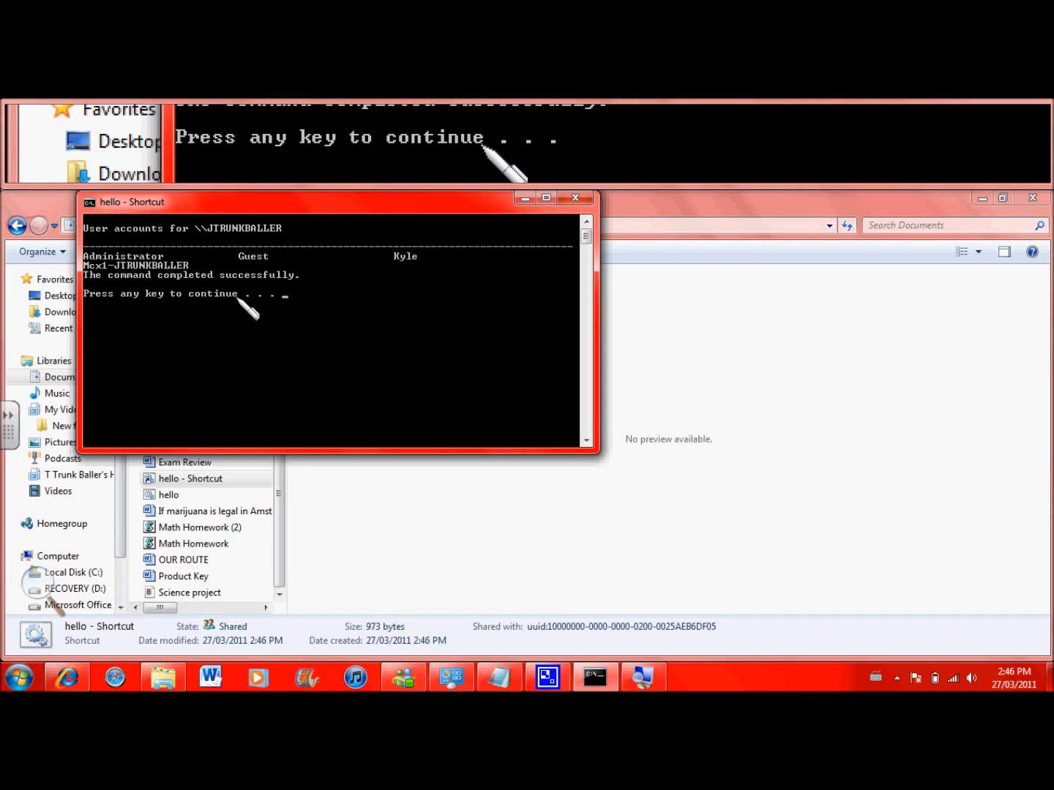
{"action": "key", "text": "enter"}
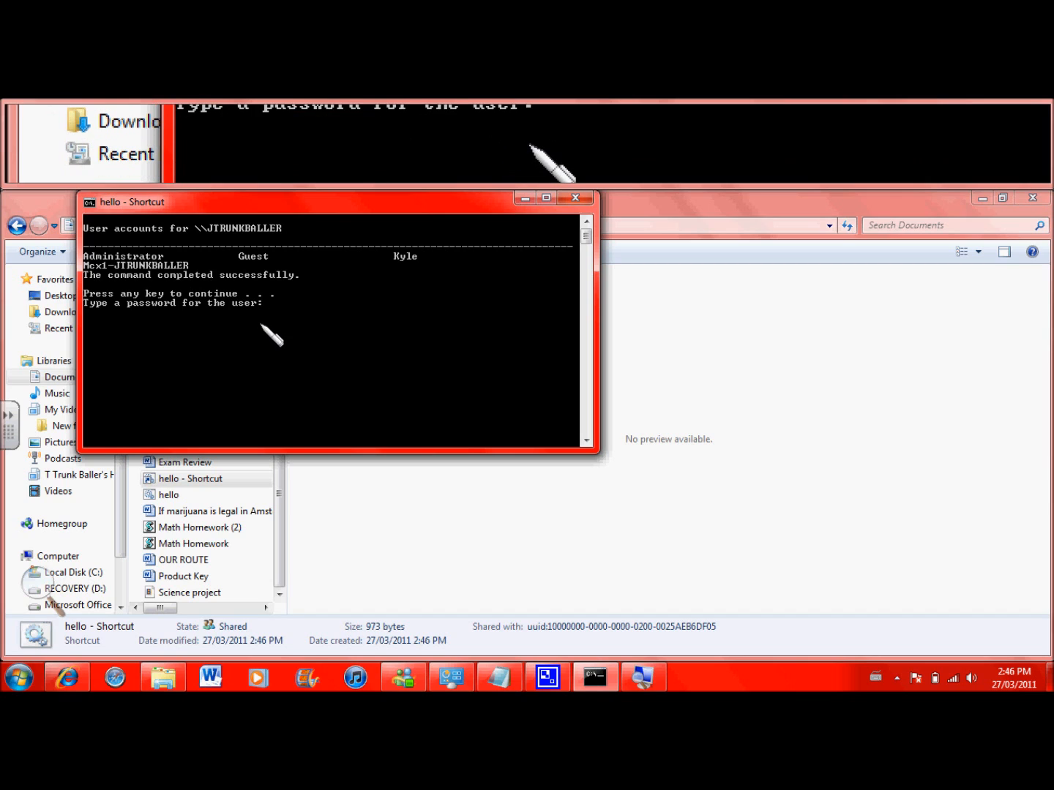